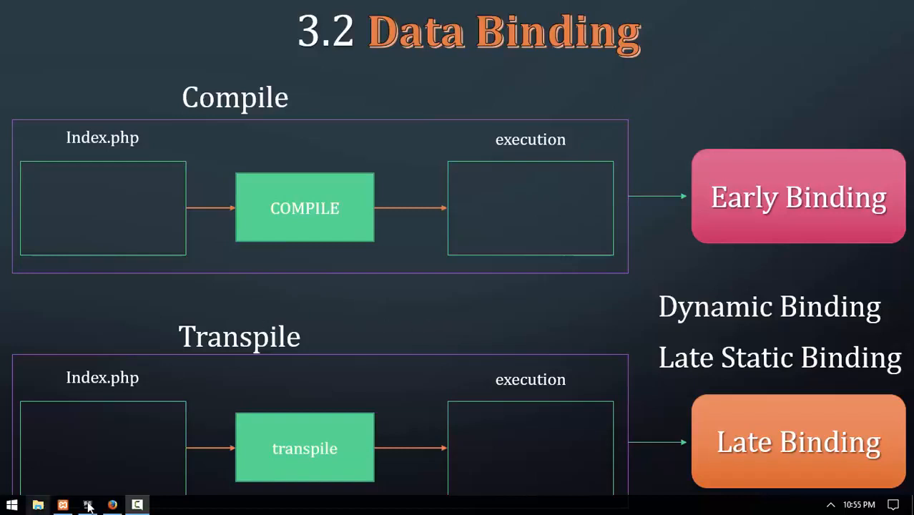
# Switch from the Data Binding slideshow to PhpStorm, where Index.php is open
pyautogui.click(87, 505)
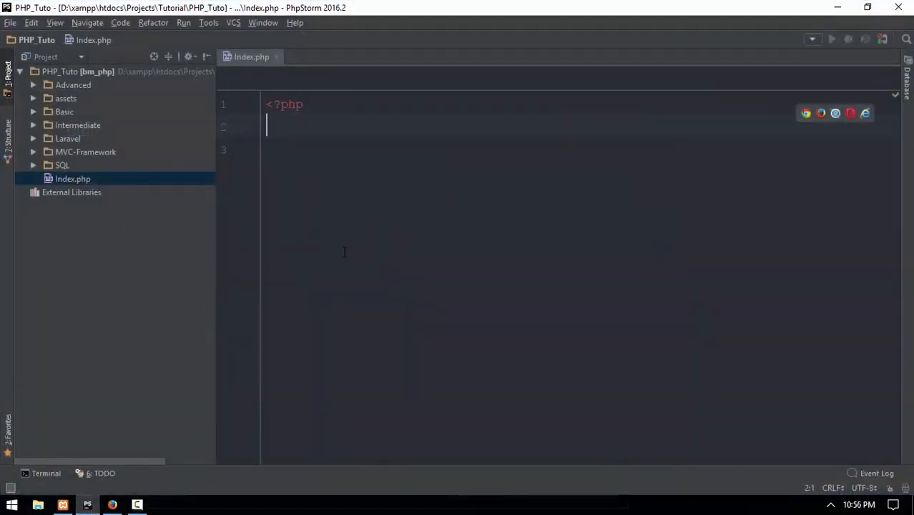
# Declare the skeletons of class Index and class Paren in Index.php
pyautogui.write('class')
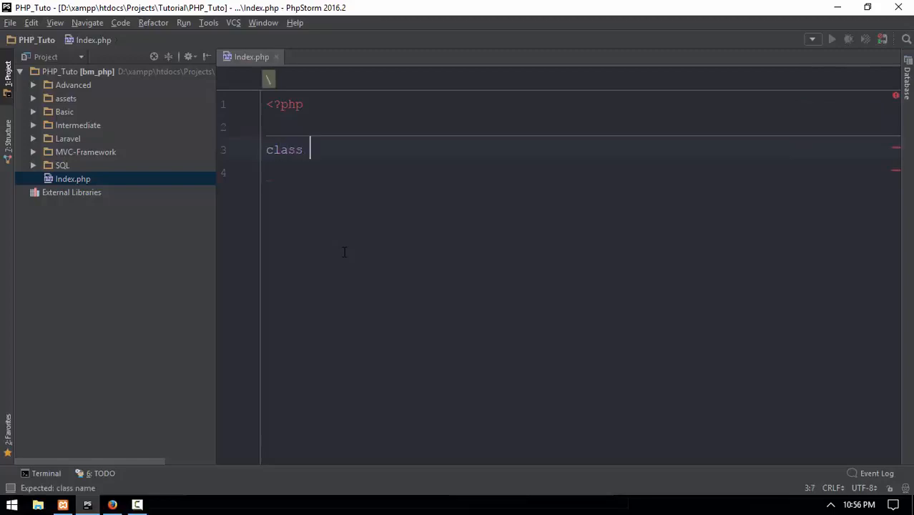
pyautogui.write('Index')
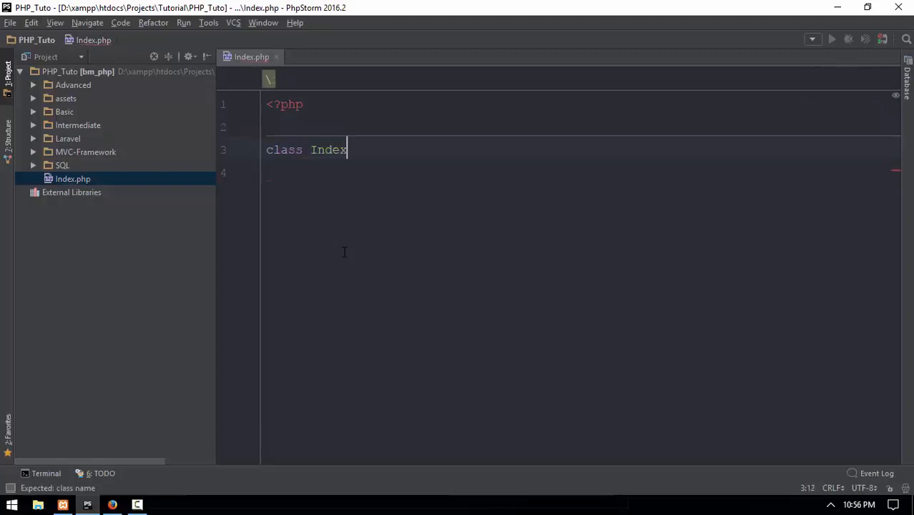
pyautogui.write('{')
pyautogui.write('class')
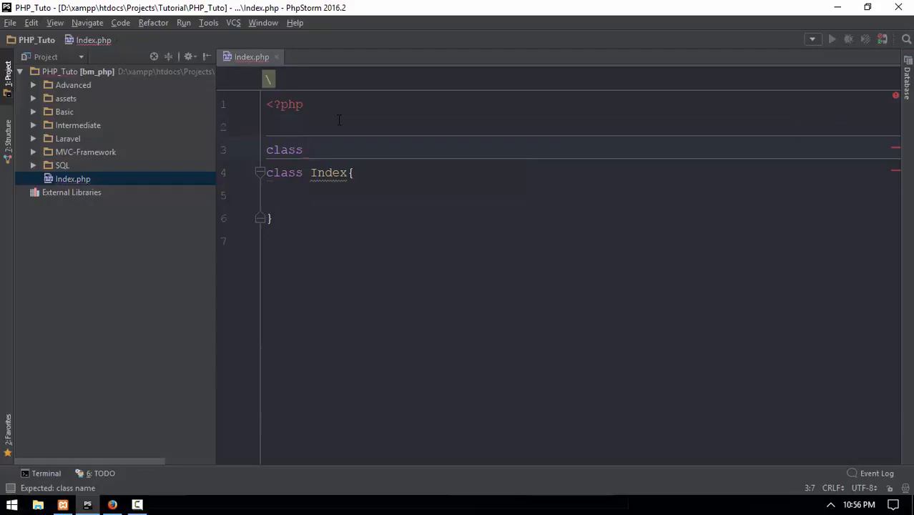
pyautogui.write('Pare')
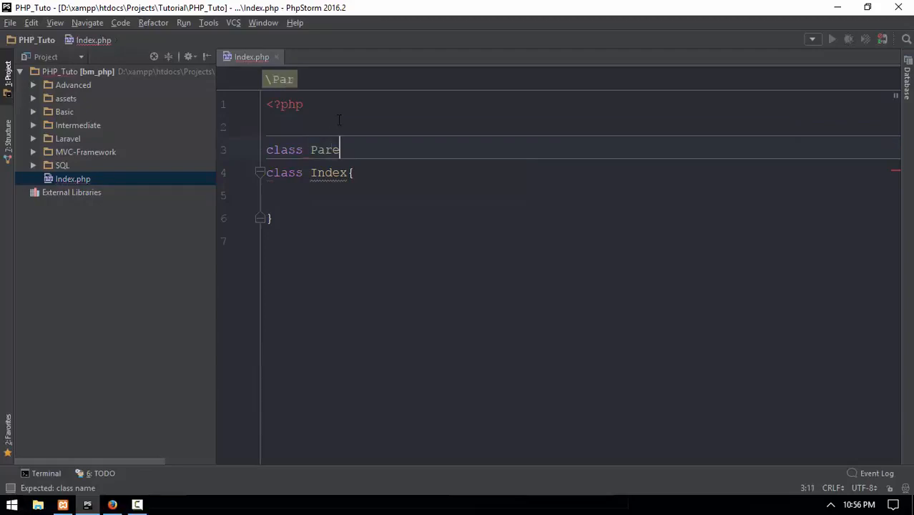
pyautogui.write('n')
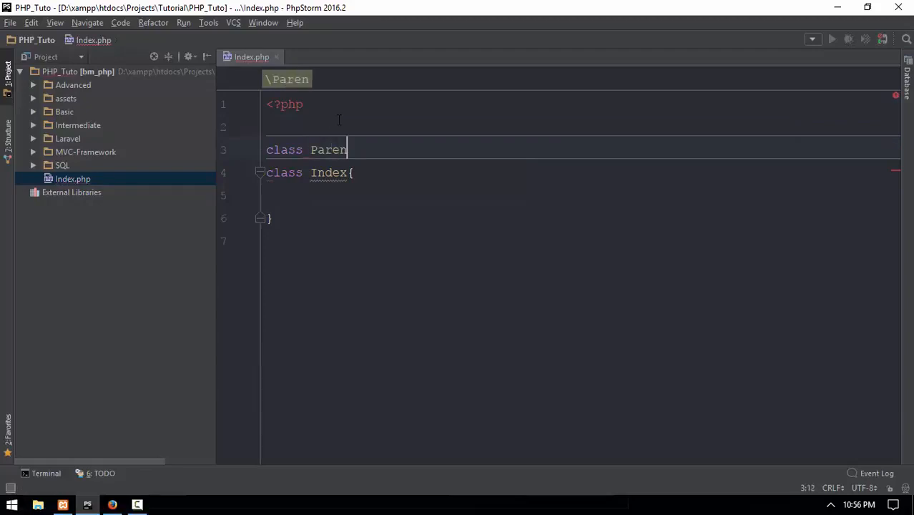
pyautogui.write('{')
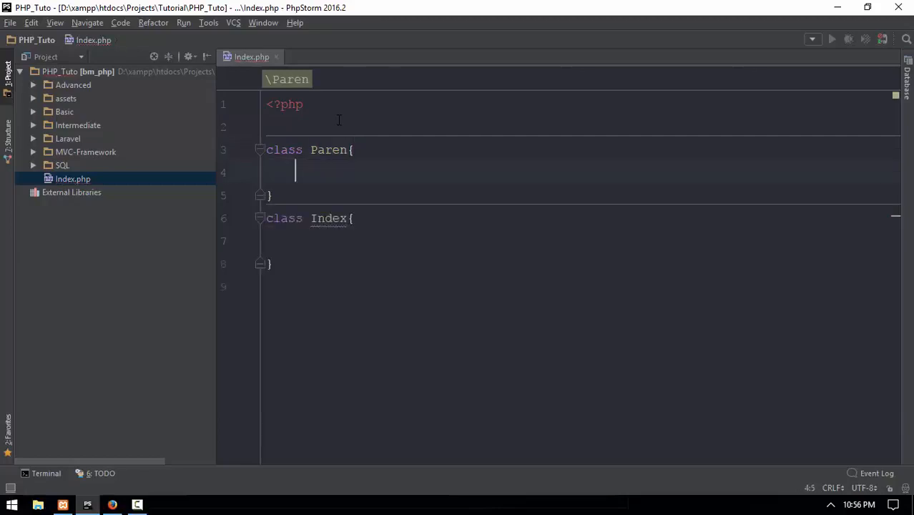
# Give Paren a public doIt() method that echoes "I am doing it now!<hr>"
pyautogui.write('public function doIt(){')
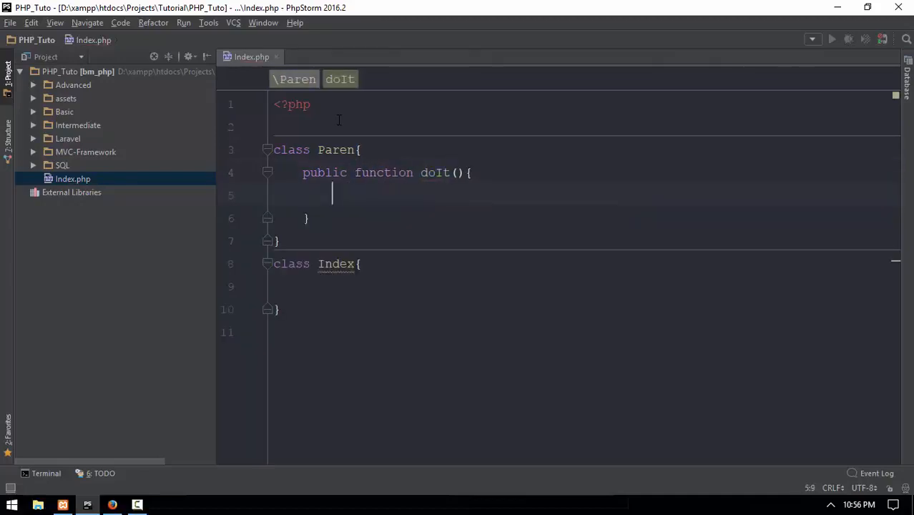
pyautogui.write('echo "I "')
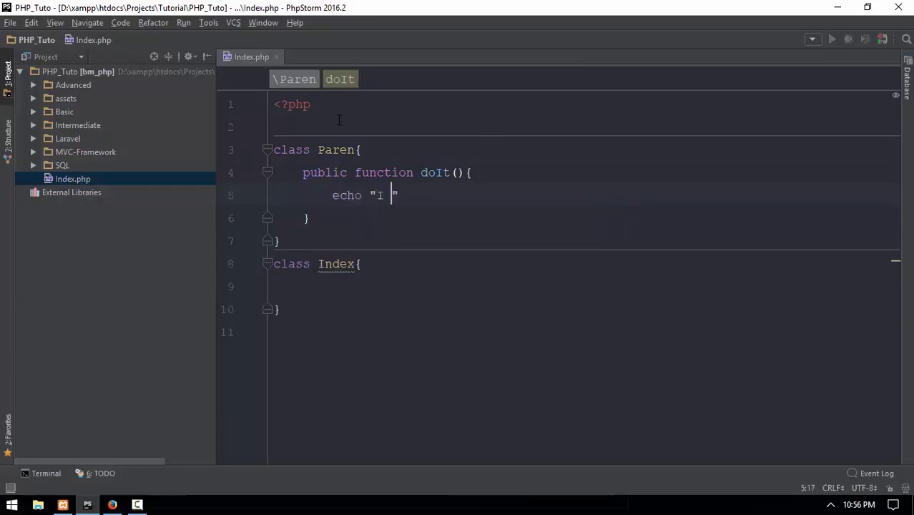
pyautogui.write('am doing it no')
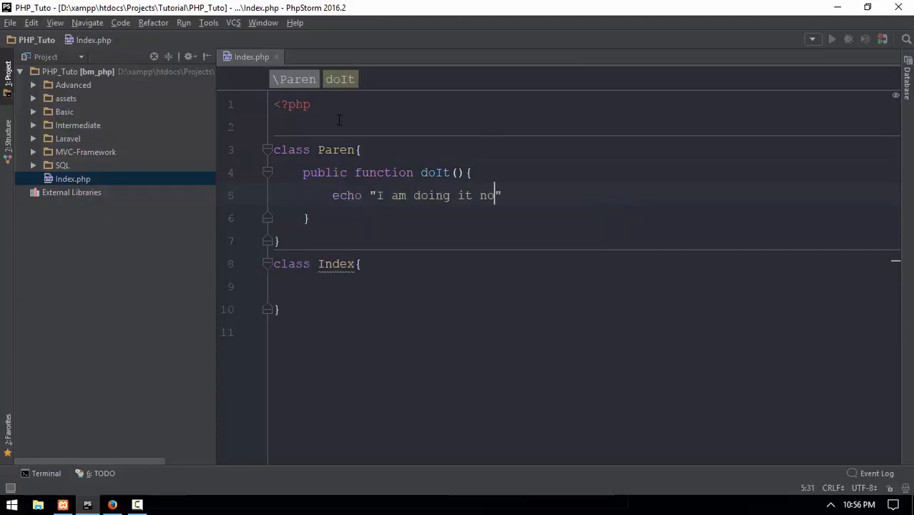
pyautogui.write('w!"')
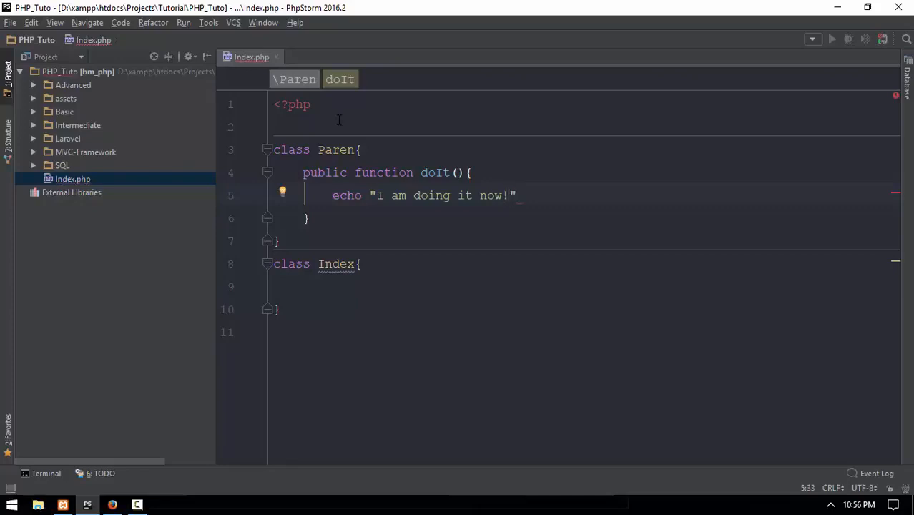
pyautogui.write('<')
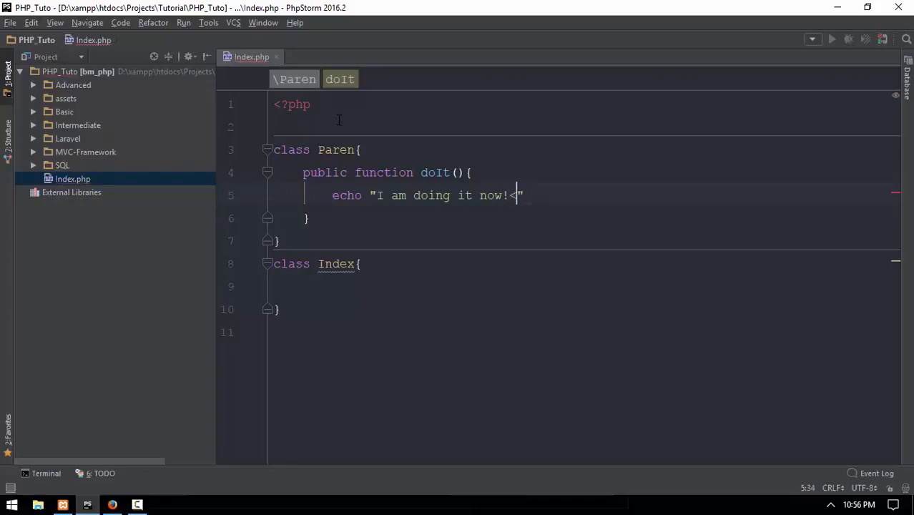
pyautogui.write('hr>";')
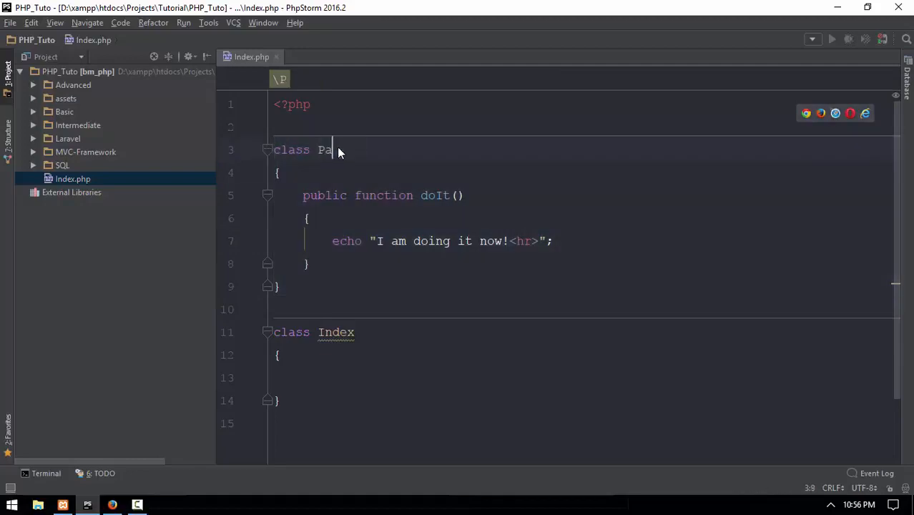
# Rename Paren to Papa and declare class Index extends Papa
pyautogui.write('pa')
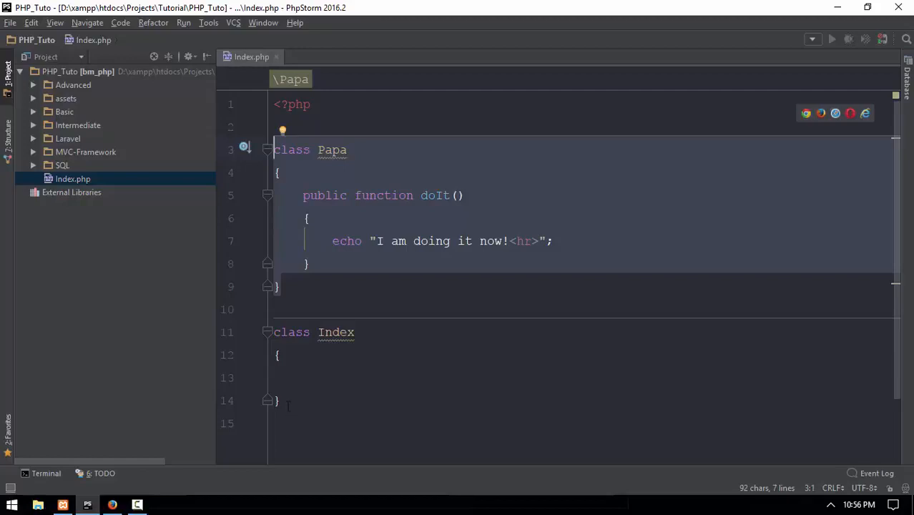
pyautogui.click(354, 332)
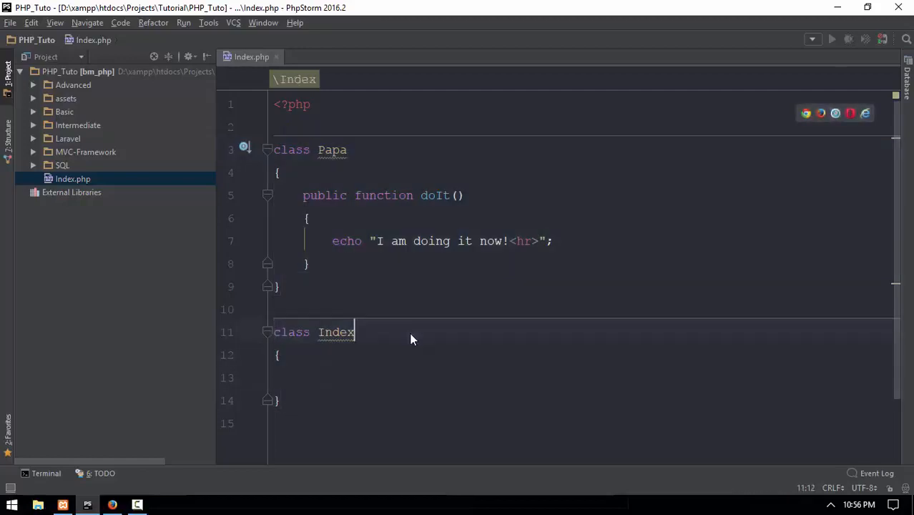
pyautogui.write('extends')
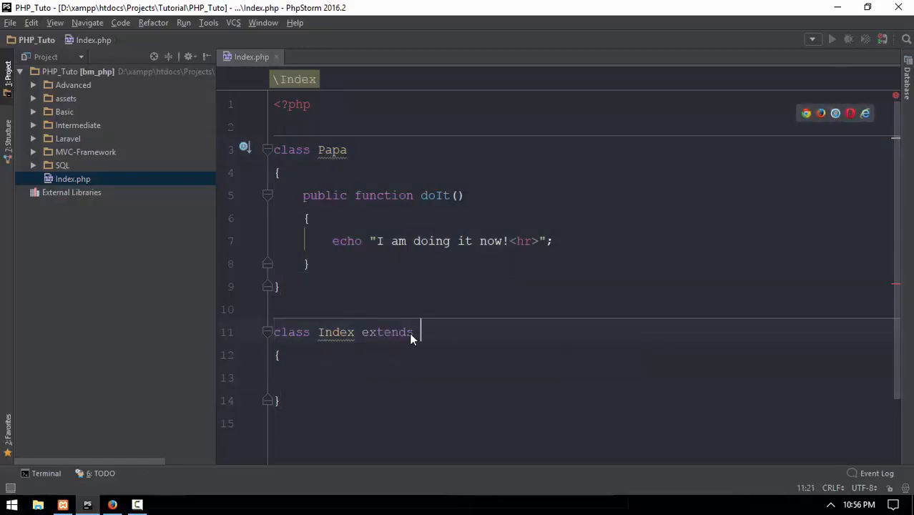
pyautogui.write('Papa')
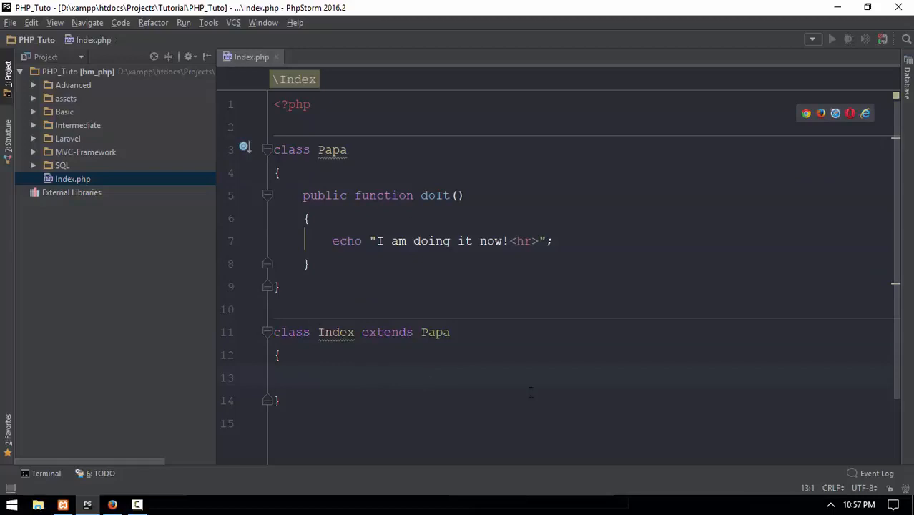
pyautogui.moveTo(392, 249)
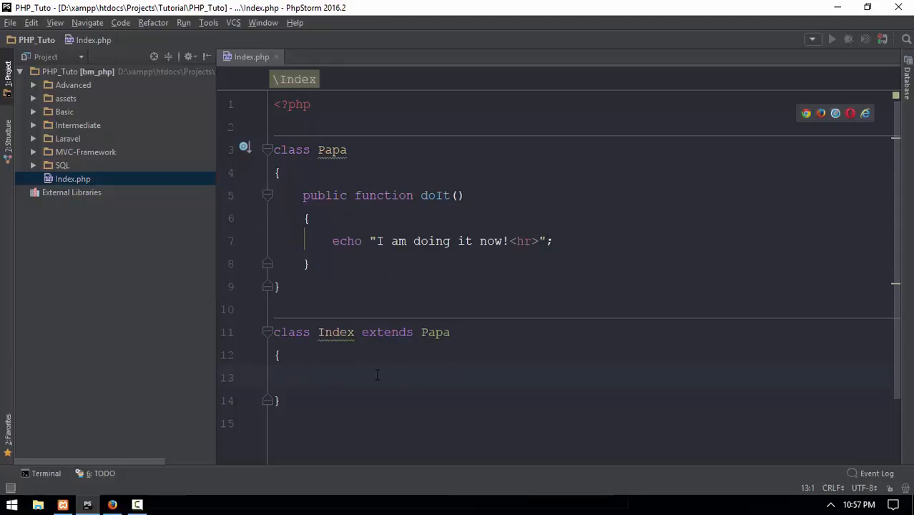
# Add const DB_HOST = "localhost" to class Papa
pyautogui.write('publi')
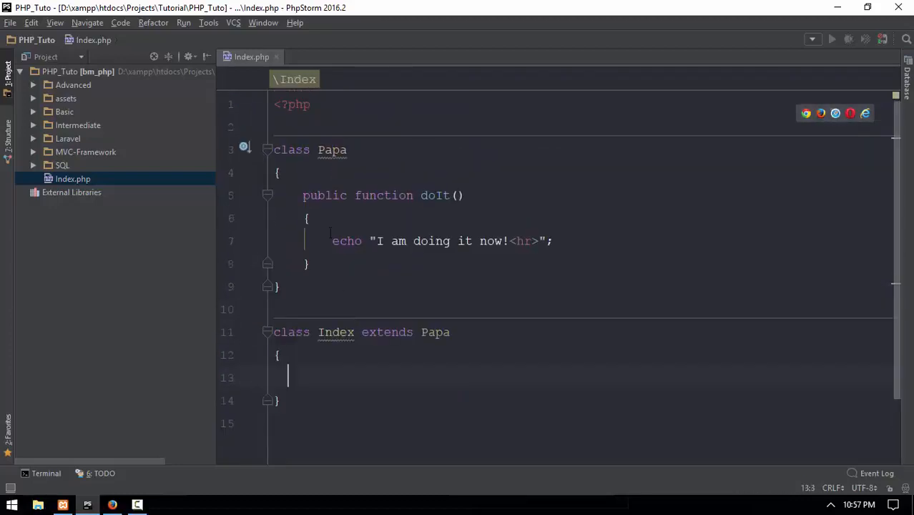
pyautogui.write('cons')
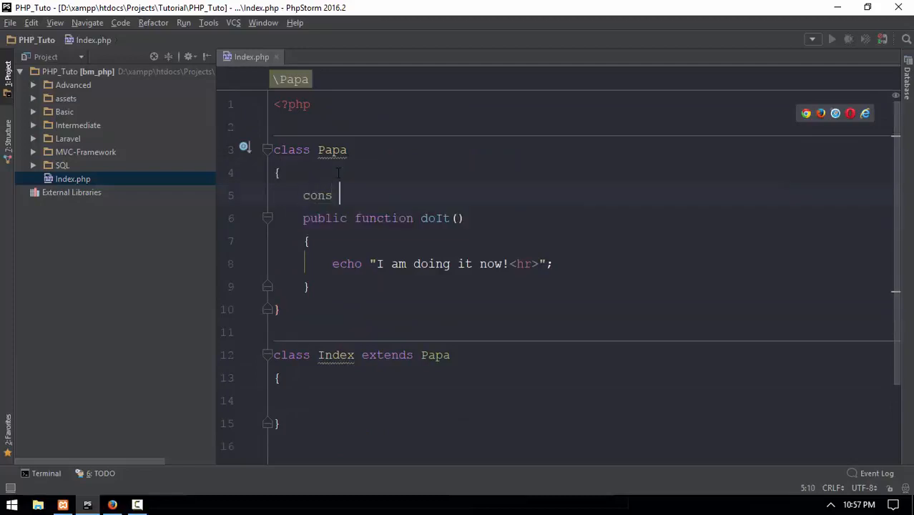
pyautogui.write('DB_')
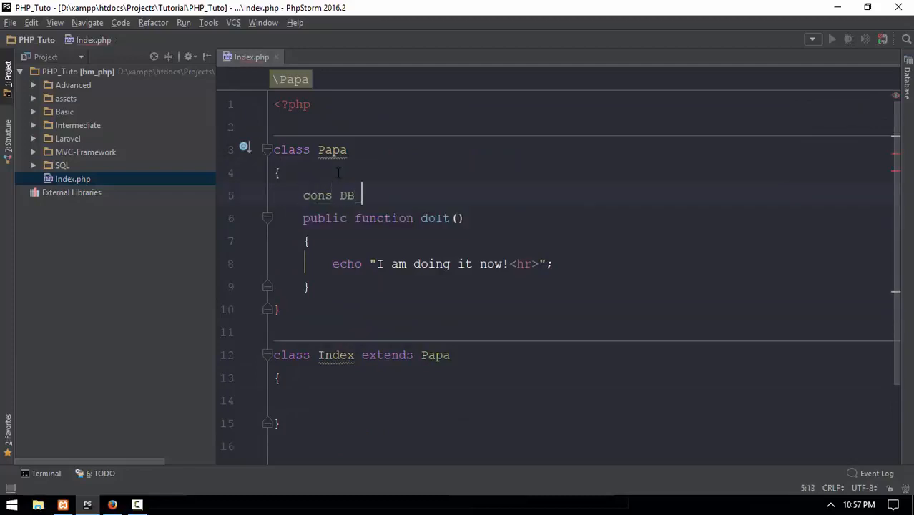
pyautogui.write('HOST =')
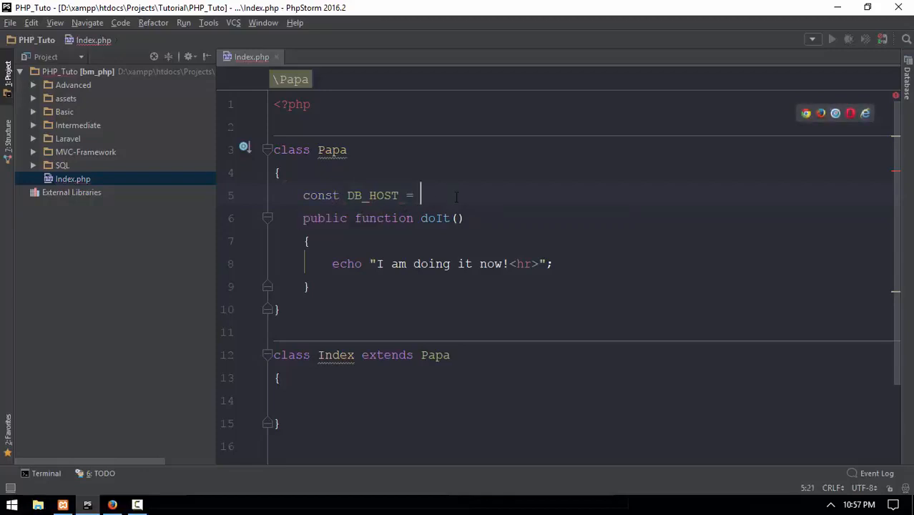
pyautogui.write('"localhost";')
pyautogui.write('public')
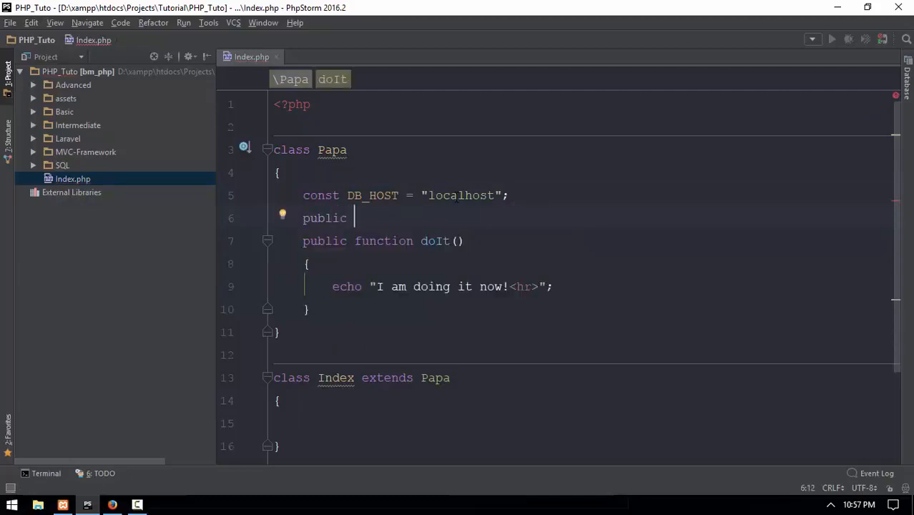
# Add public $name = "Mg Mg" to Papa and create $ind = new Index()
pyautogui.write('$name = ""')
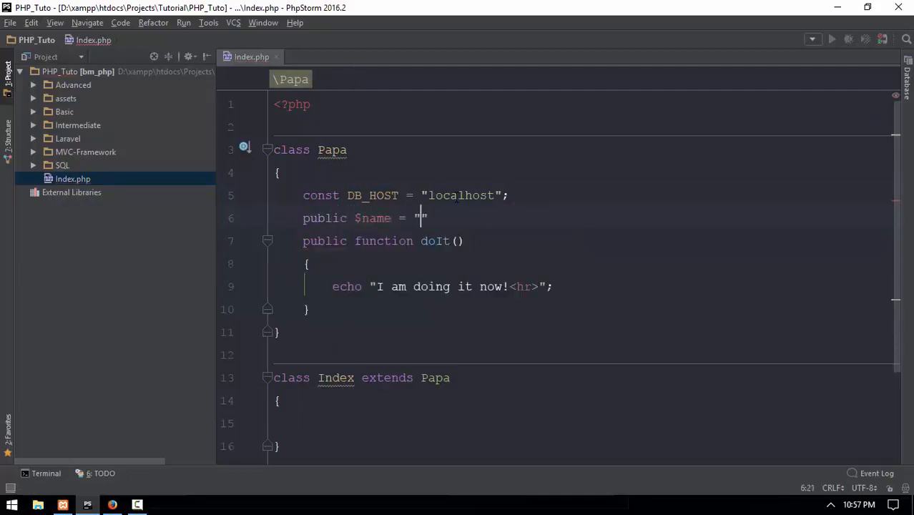
pyautogui.write('Mg Mg')
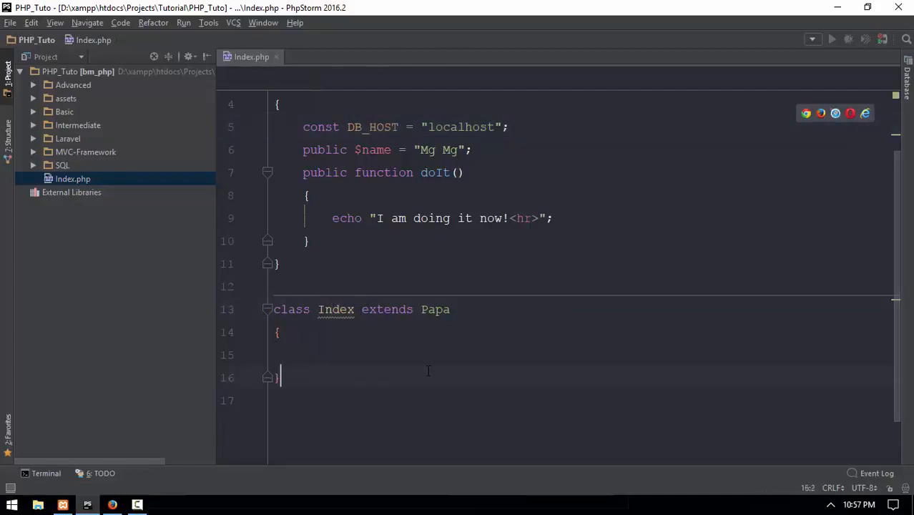
pyautogui.write('$i')
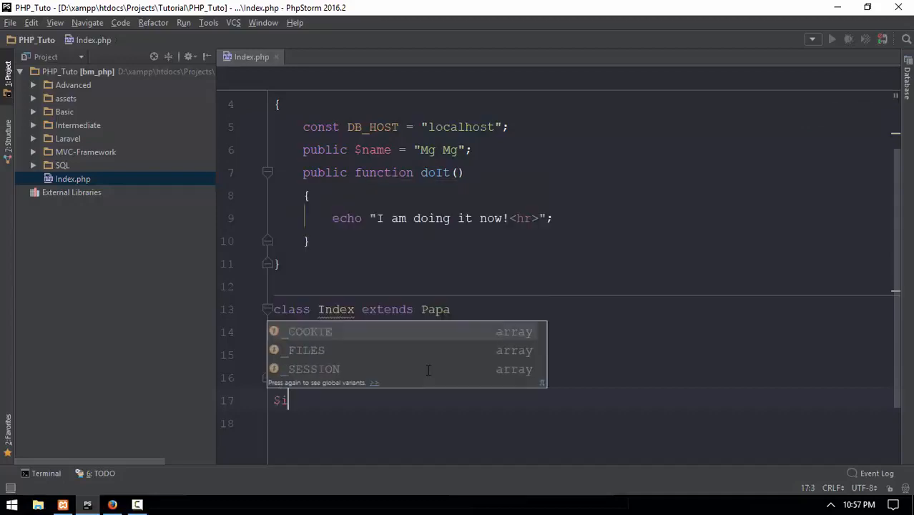
pyautogui.write('nd = new Index();')
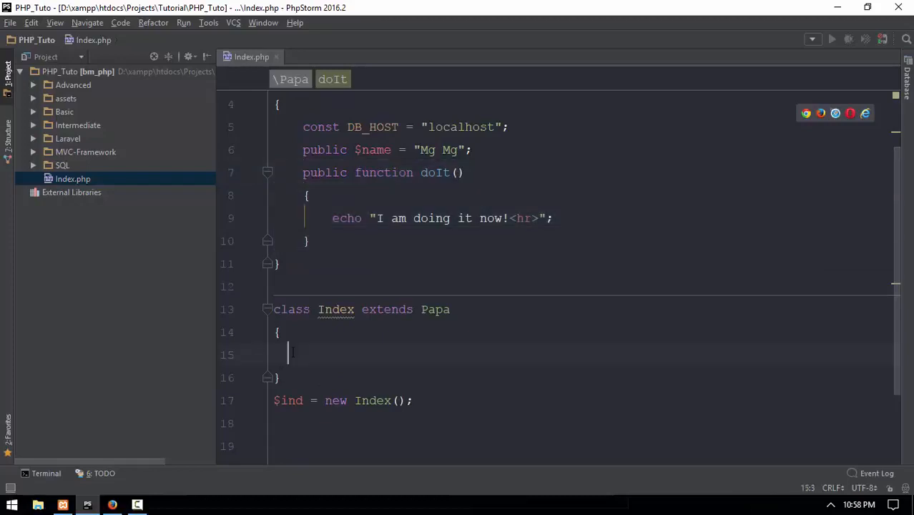
# Tidy the empty Index body, access $ind->name, then select the $name declaration
pyautogui.press('Backspace')
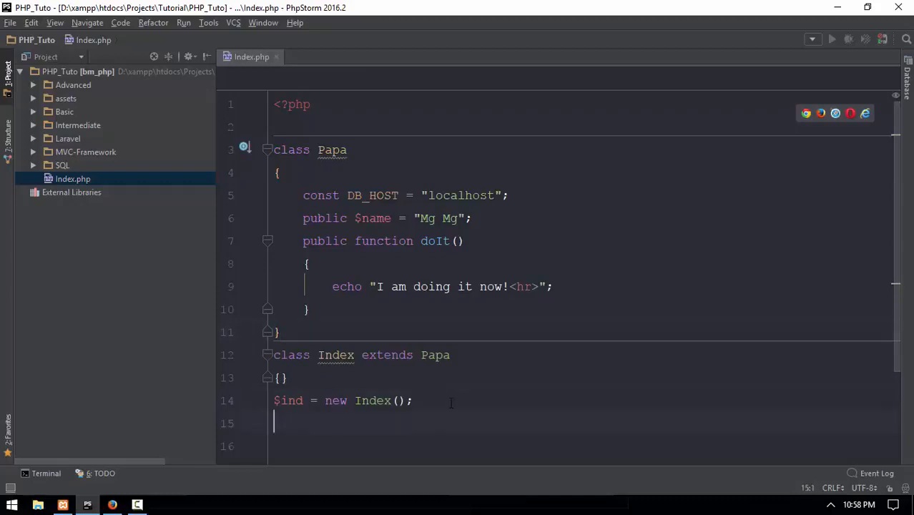
pyautogui.write('$ind-')
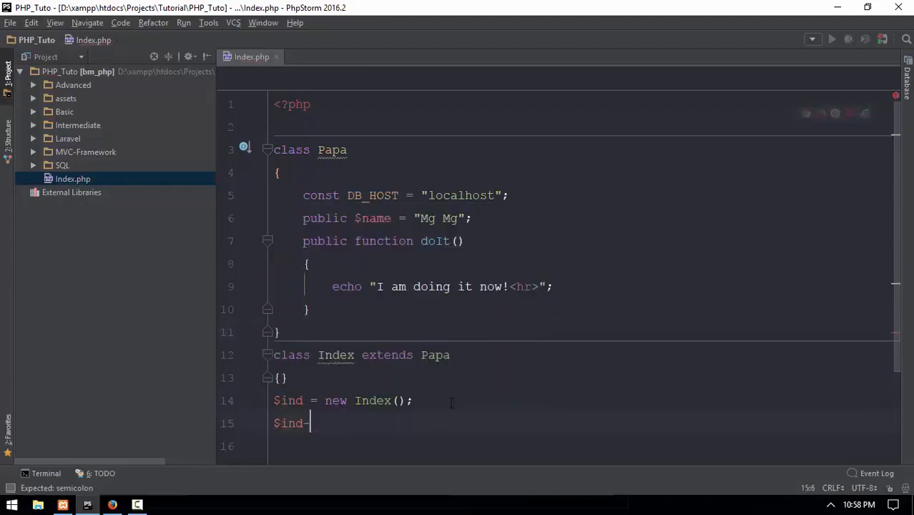
pyautogui.write('->name;')
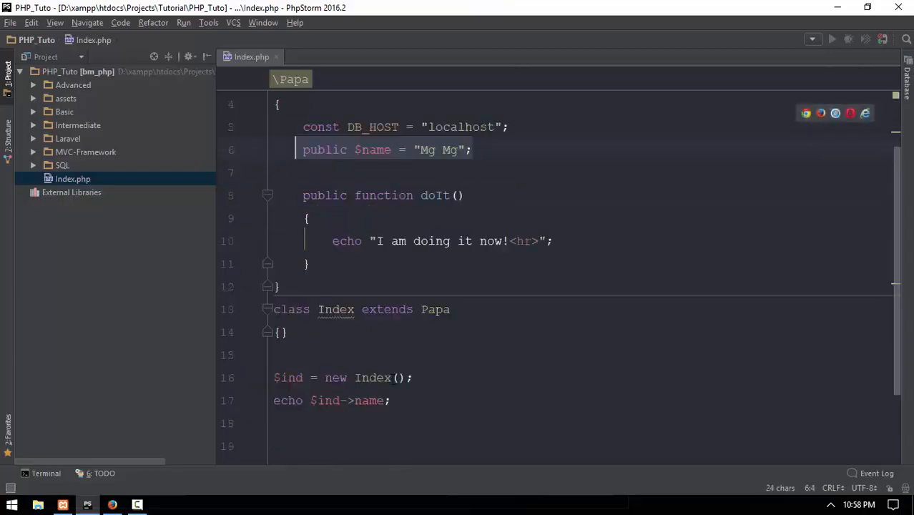
pyautogui.click(336, 309)
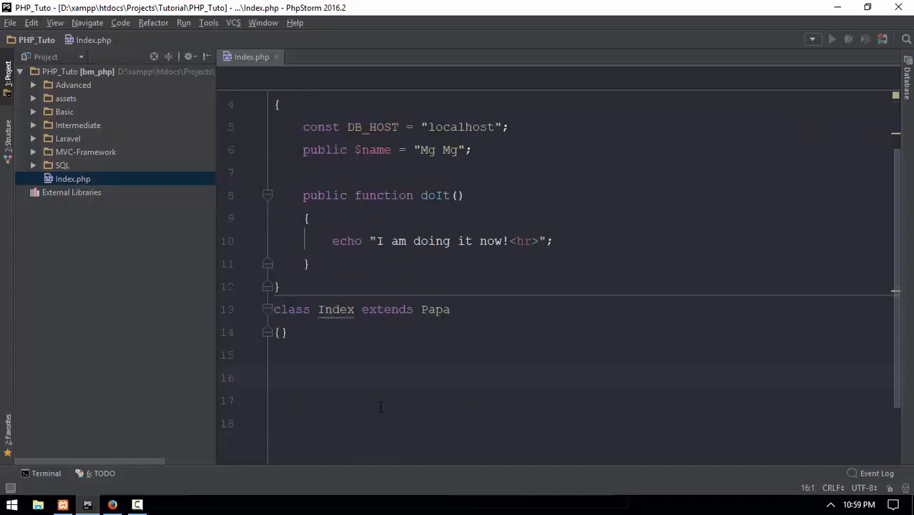
# Add echo Index::DB_HOST; below the classes, reading the constant without an object
pyautogui.click(274, 378)
pyautogui.write('Index::')
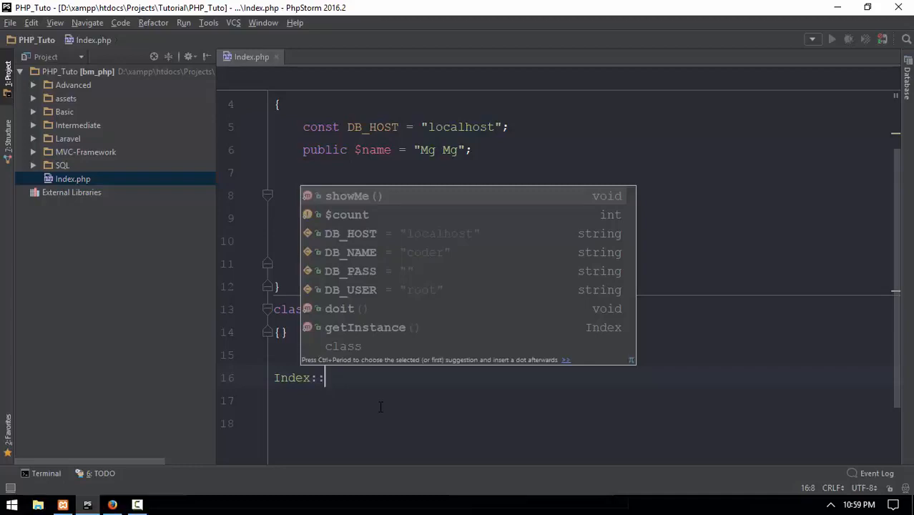
pyautogui.write('DB_HOST')
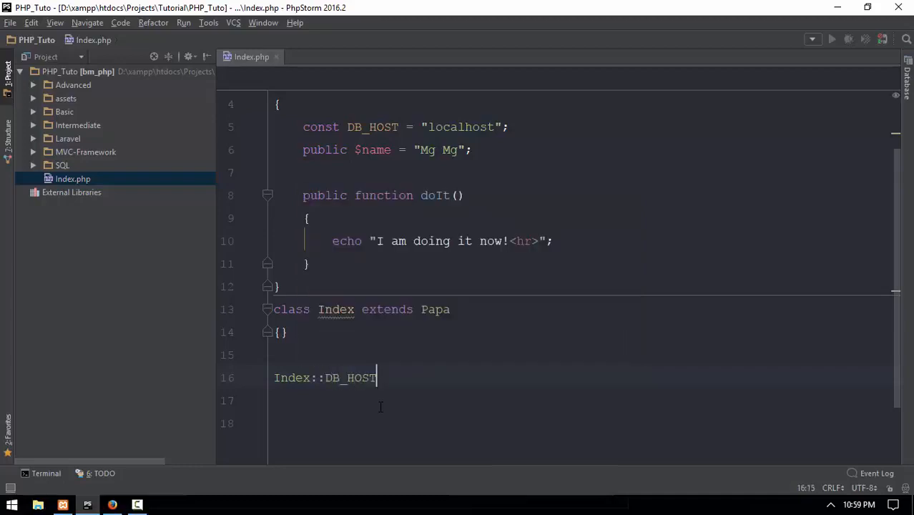
pyautogui.write('echo')
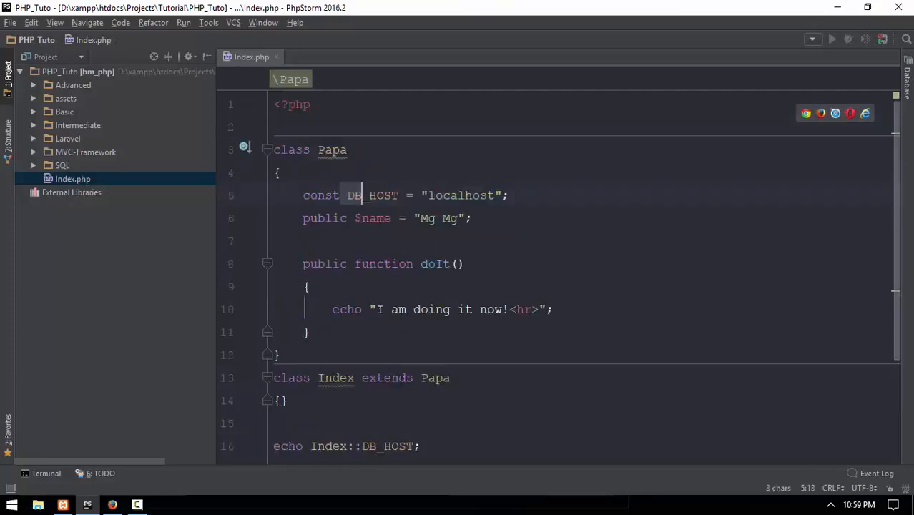
pyautogui.scroll(-3)
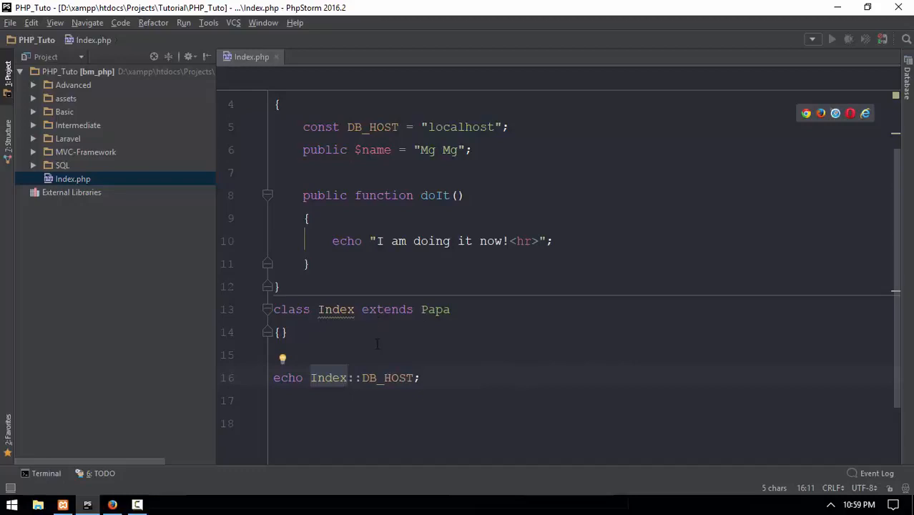
pyautogui.moveTo(515, 269)
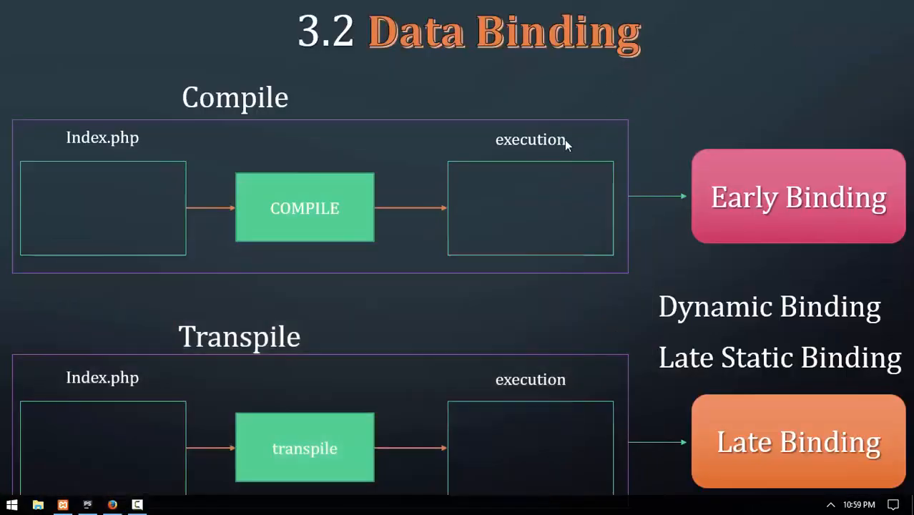
pyautogui.moveTo(751, 402)
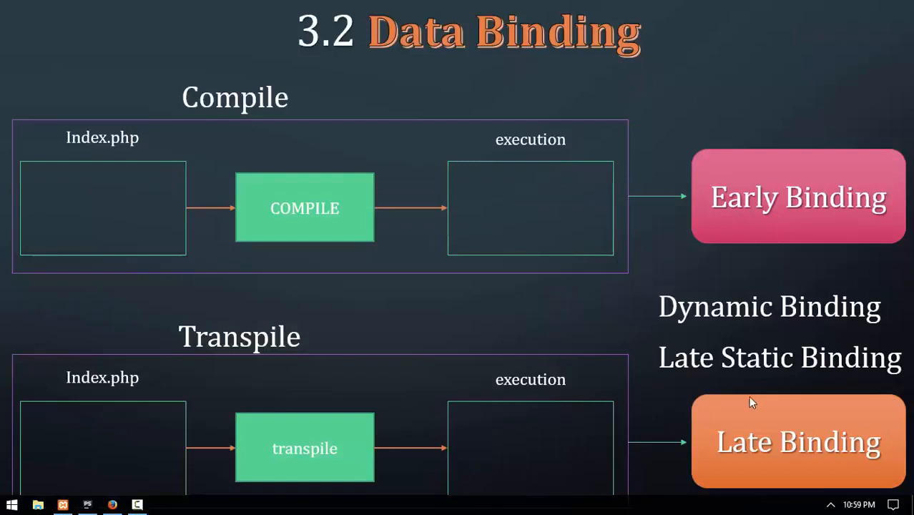
pyautogui.moveTo(721, 356)
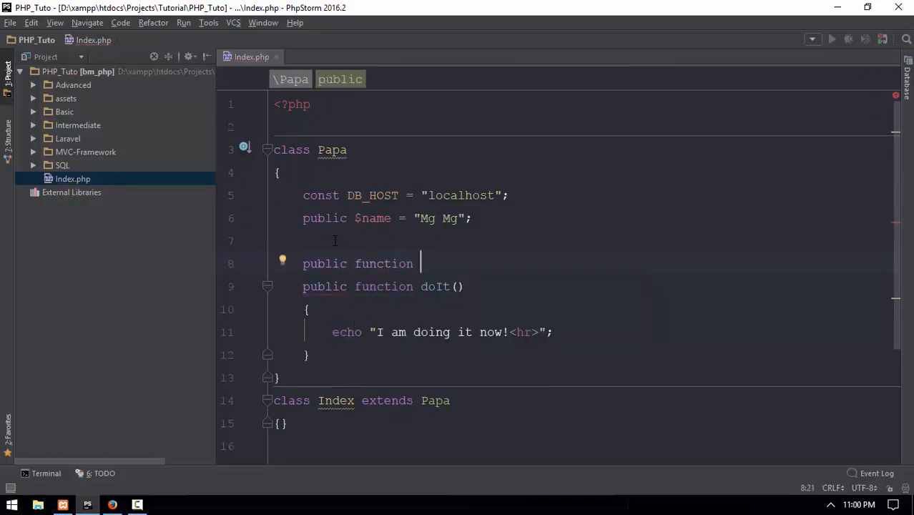
# Add myAbs() to Papa, then rewrite it as public abstract function myAbs();
pyautogui.write('myAbs')
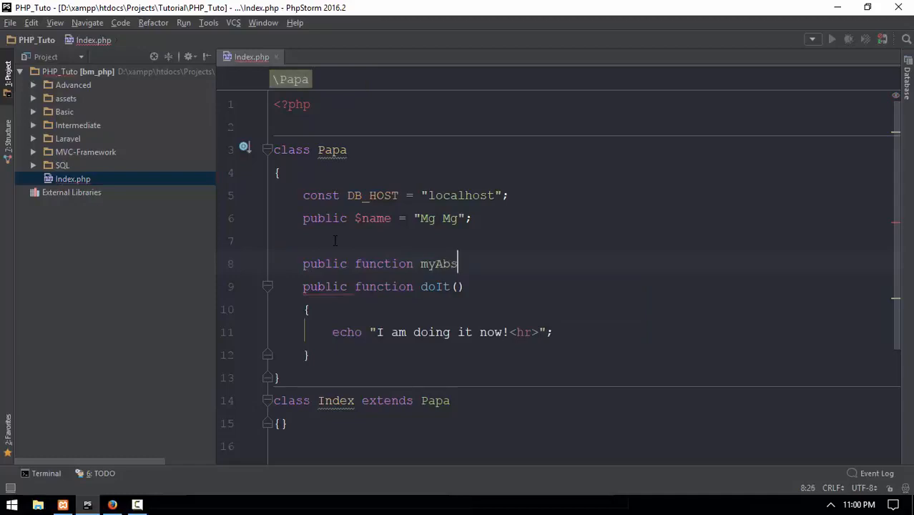
pyautogui.write('()')
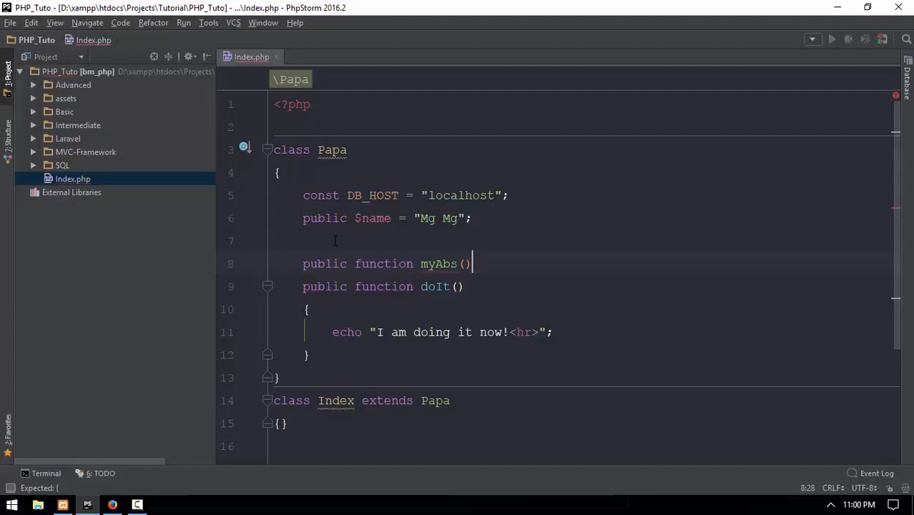
pyautogui.write('{')
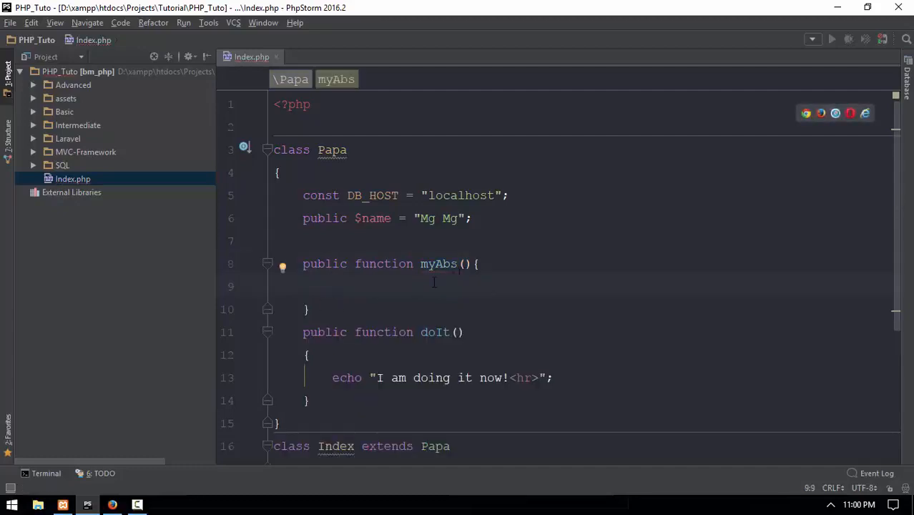
pyautogui.click(309, 309)
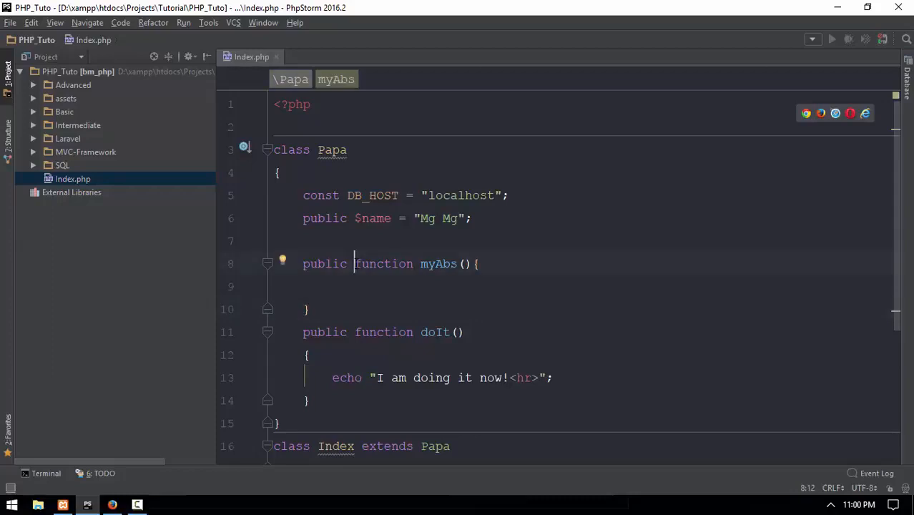
pyautogui.write('abstract')
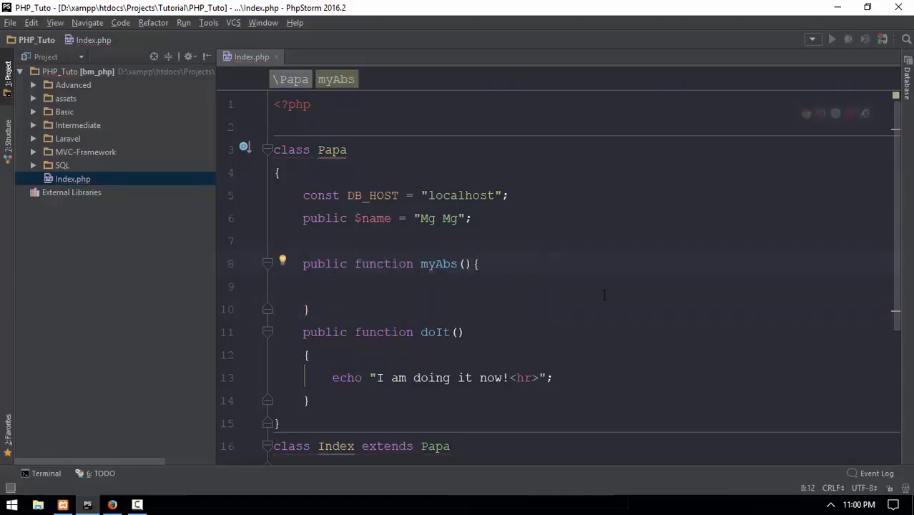
pyautogui.write('abstract')
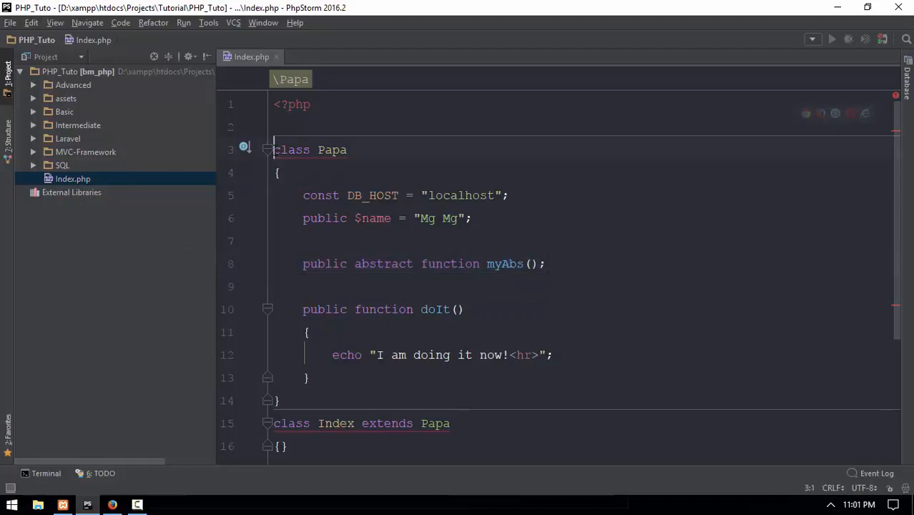
# Mark Papa abstract and add the comment '#abstract never have body'
pyautogui.write('abstract')
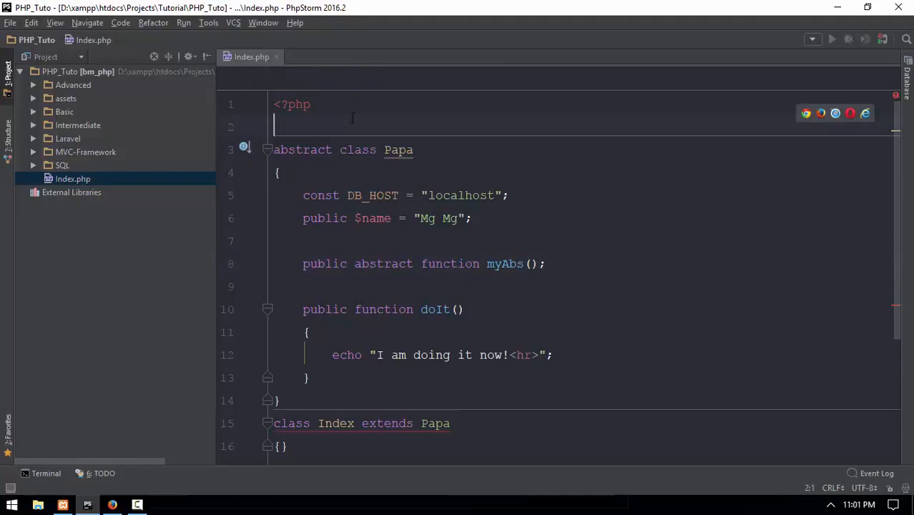
pyautogui.write('#abstract method')
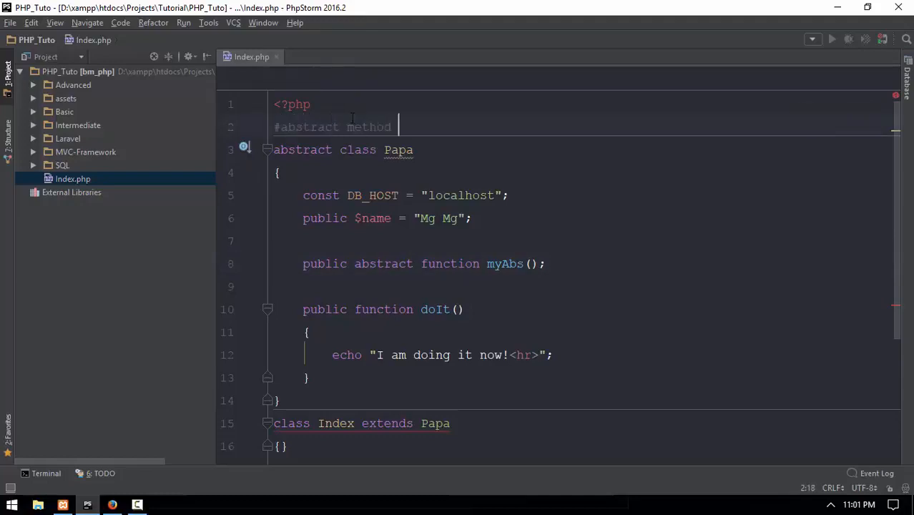
pyautogui.write('never h')
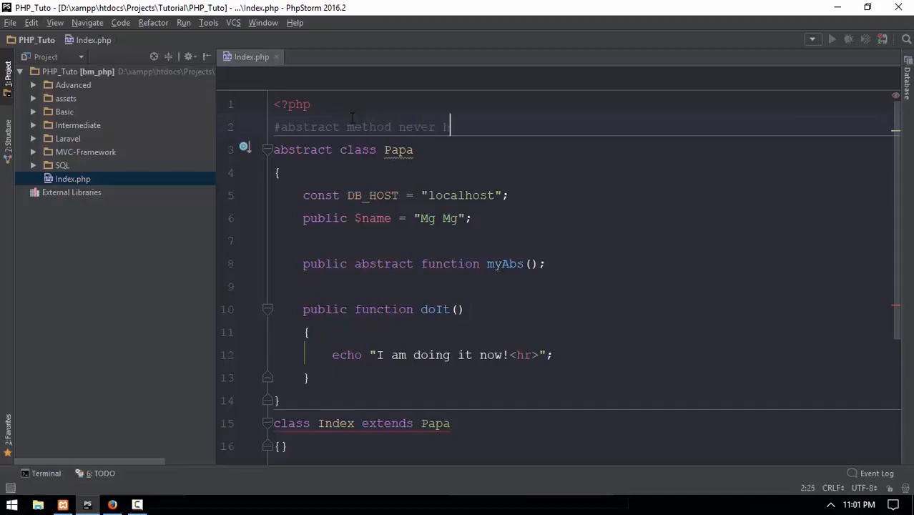
pyautogui.write('have body')
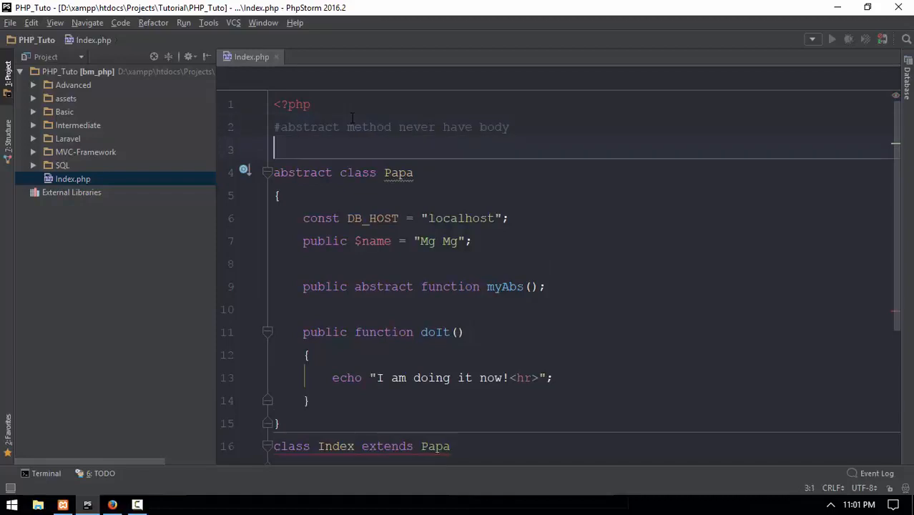
# Add a comment that the class must be abstract, then start removing Papa's abstract keyword
pyautogui.write('#aba')
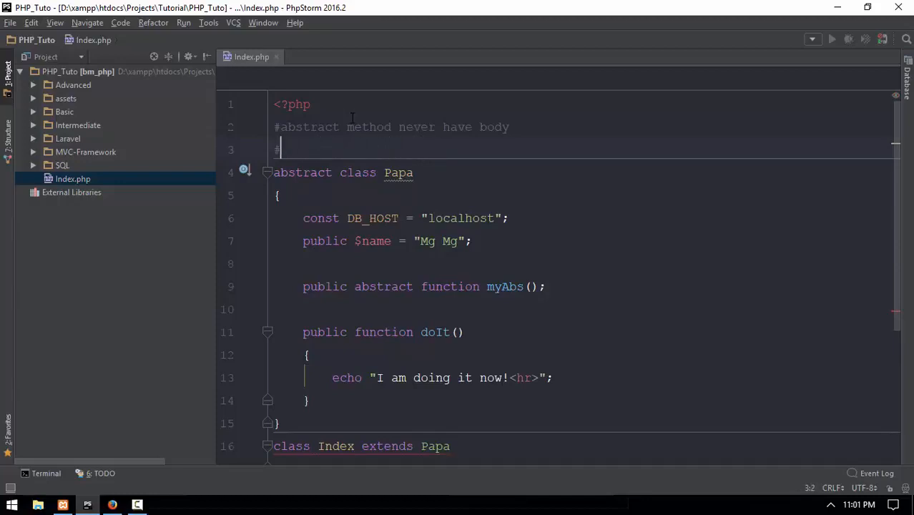
pyautogui.write('class must be')
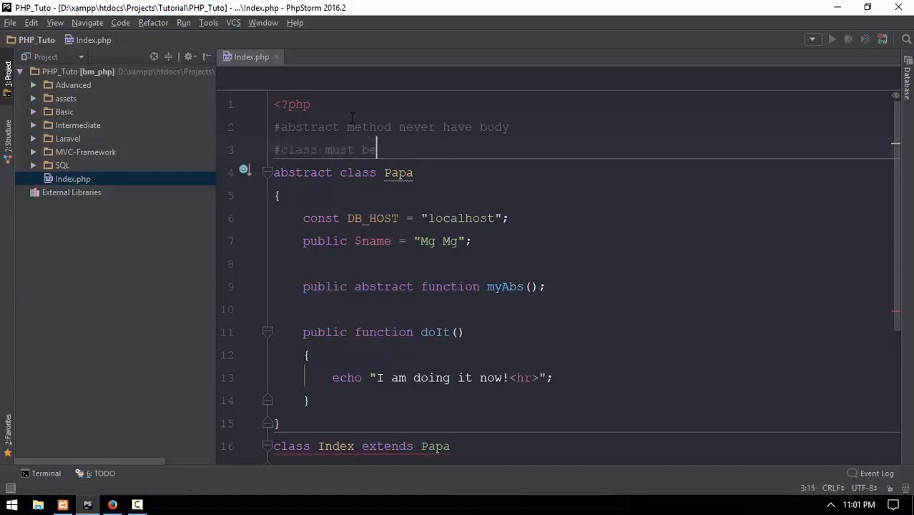
pyautogui.write('abstract when there is an')
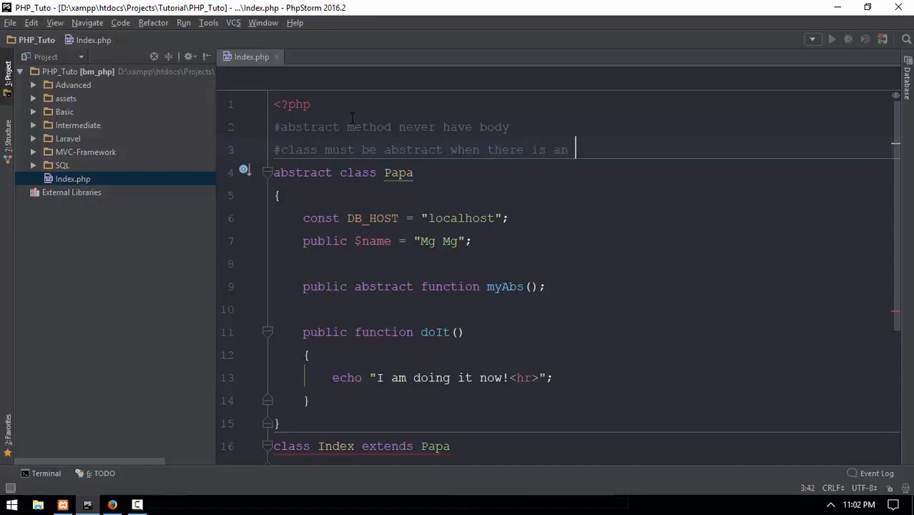
pyautogui.write('abstract method')
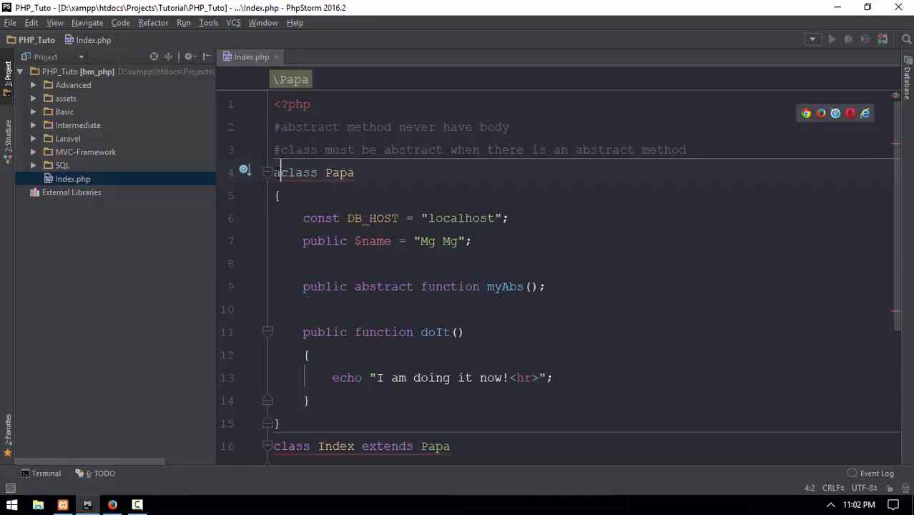
# Strip abstract from myAbs and Papa, give myAbs a body, then delete myAbs
pyautogui.write('abstract')
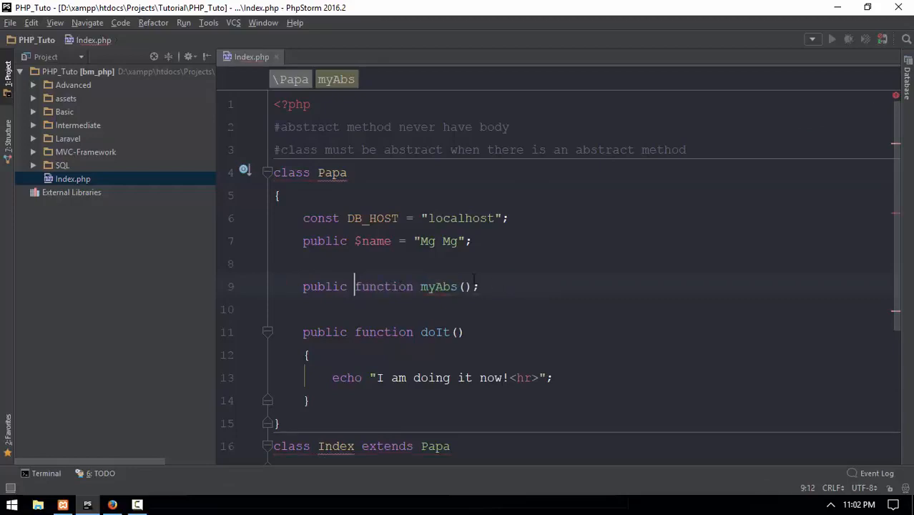
pyautogui.write('{}')
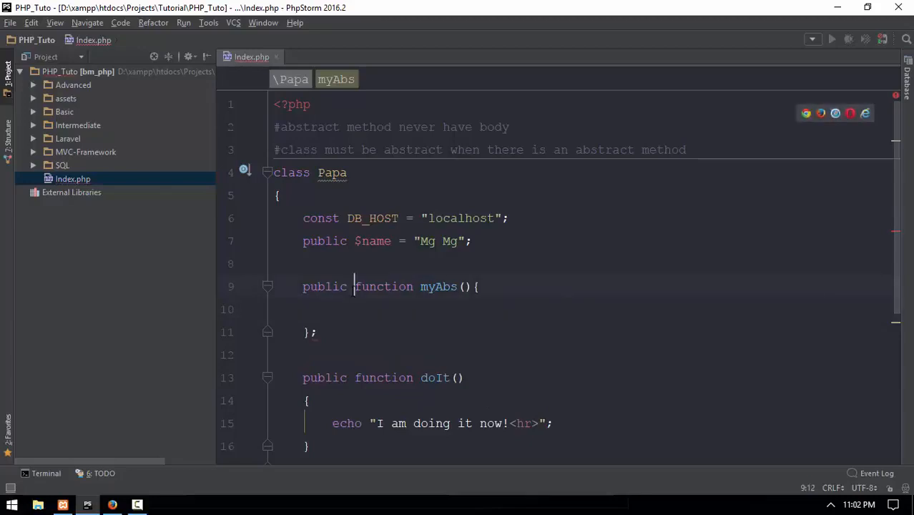
pyautogui.write('abstract')
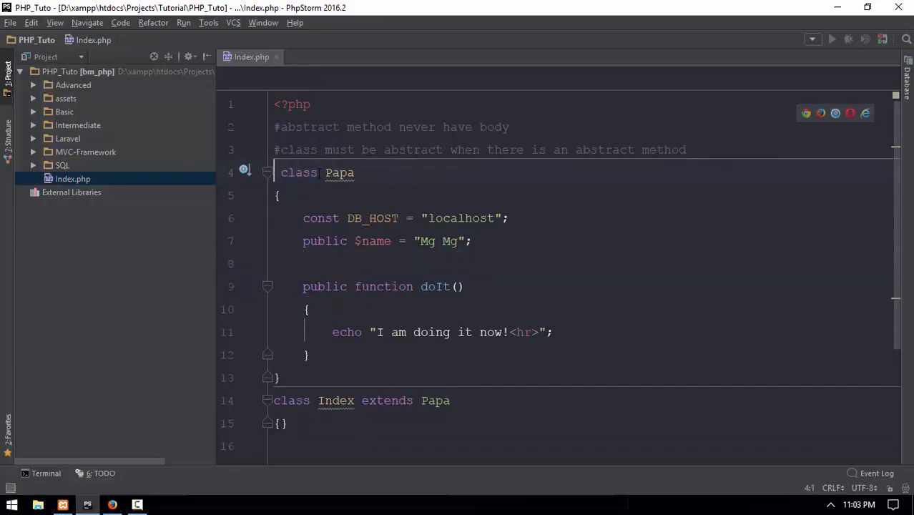
pyautogui.write('abstract')
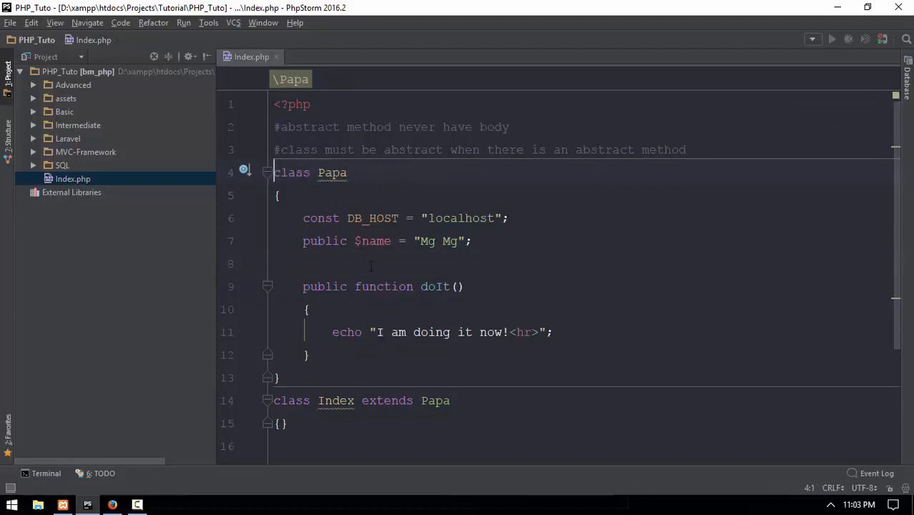
# Re-add abstract to Papa and public abstract function myAbs(); so Index gets flagged
pyautogui.write('abstract')
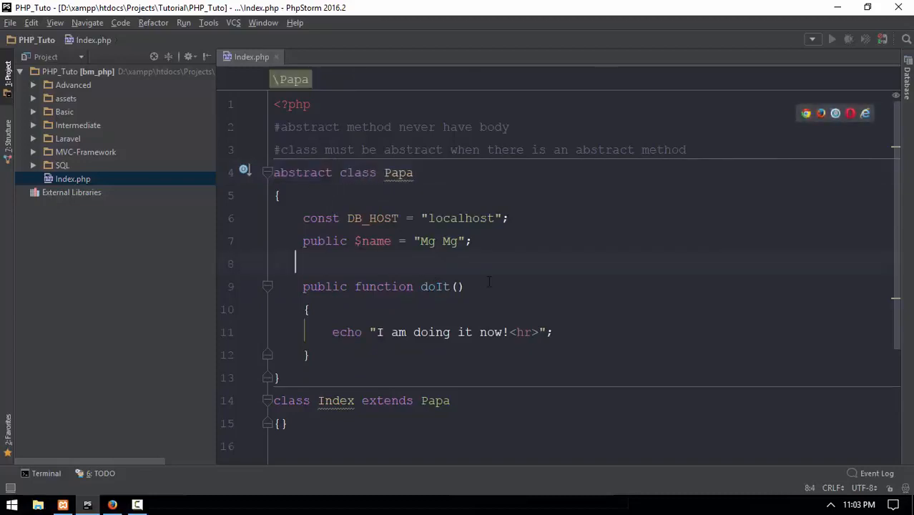
pyautogui.write('public abstract function myAbs();')
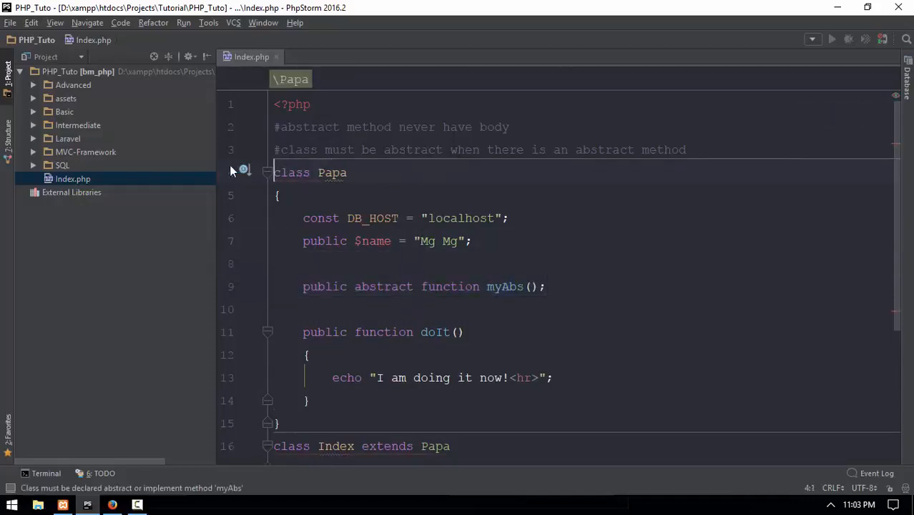
pyautogui.write('abstract')
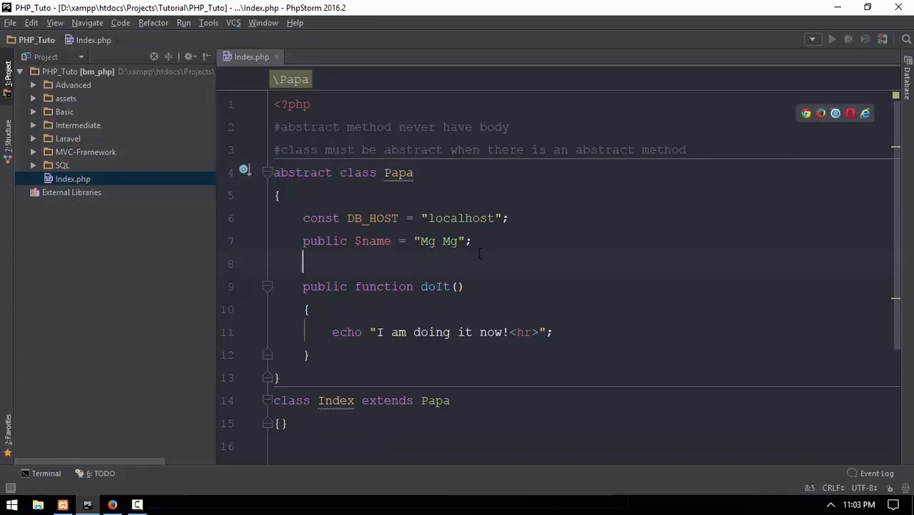
pyautogui.write('public abstract function myAbs();')
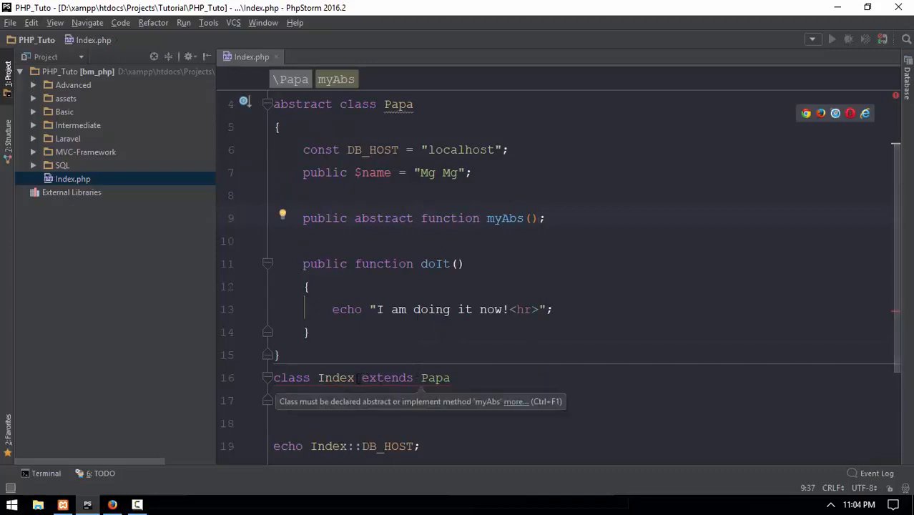
# Add public function myAbs() to Index echoing "I am abstract method originally!"
pyautogui.click(335, 378)
pyautogui.write('{')
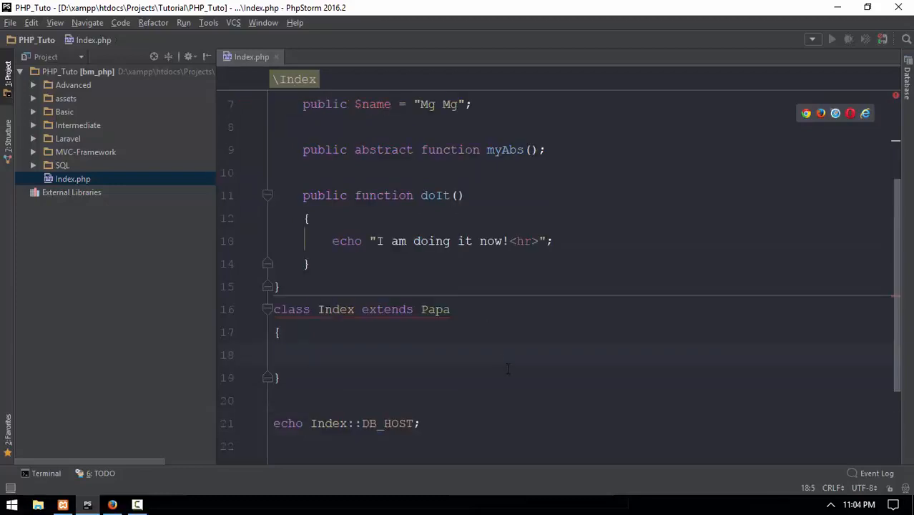
pyautogui.write('public')
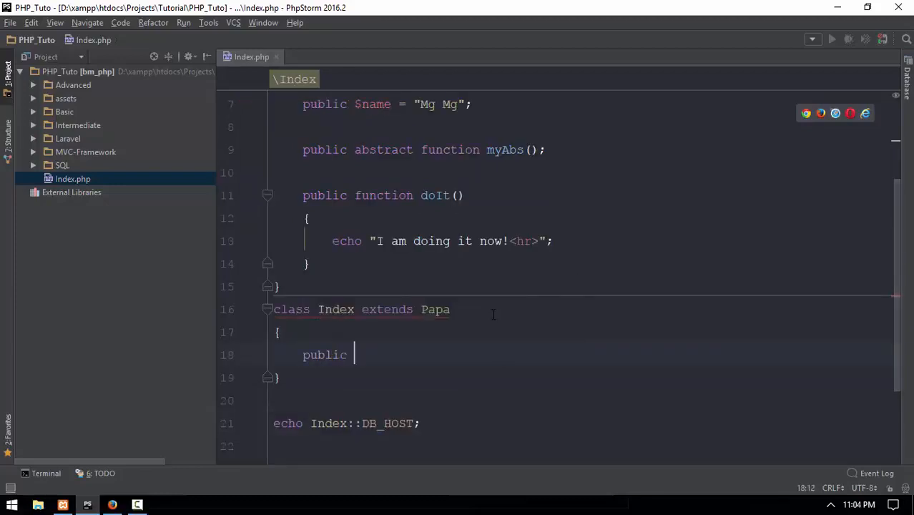
pyautogui.write('function myAbs')
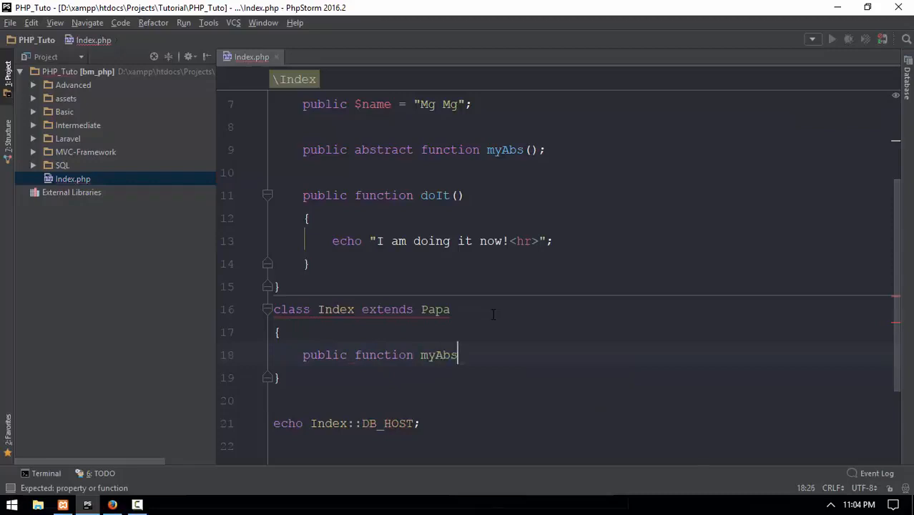
pyautogui.write('(){')
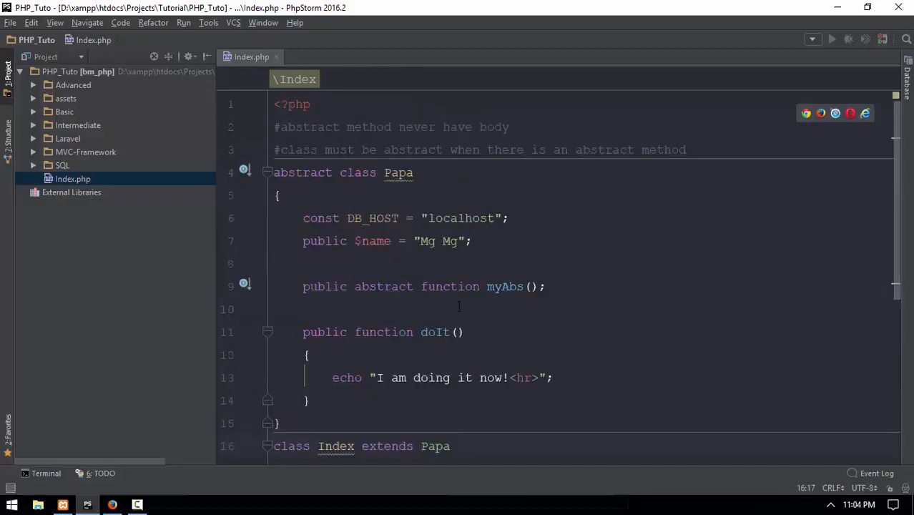
pyautogui.scroll(-3)
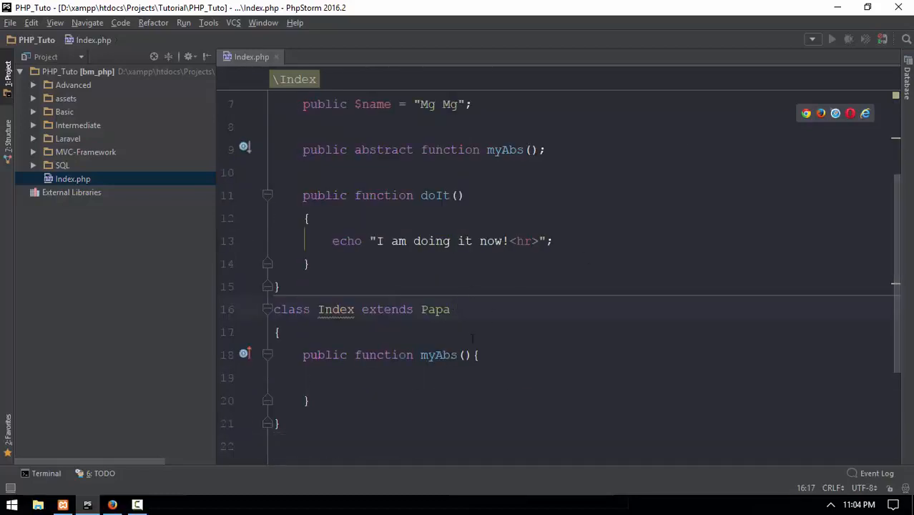
pyautogui.write('echo')
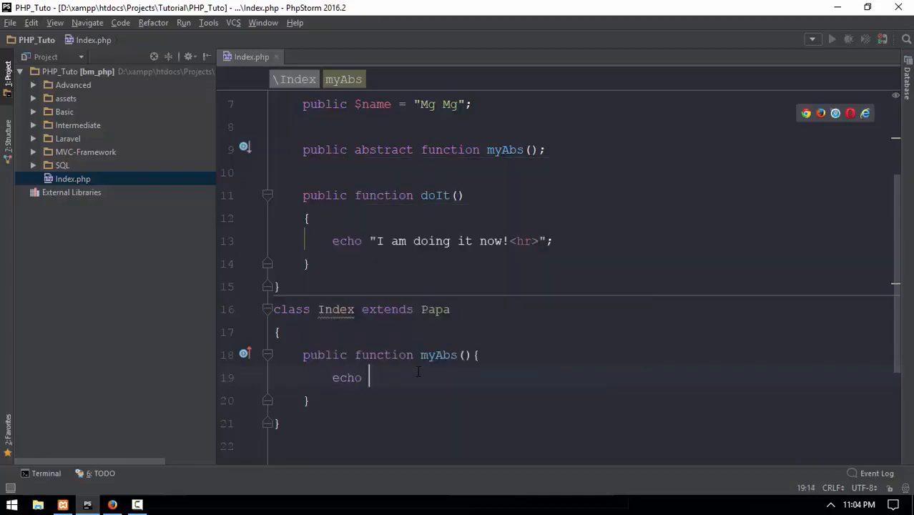
pyautogui.write('"I am abs"')
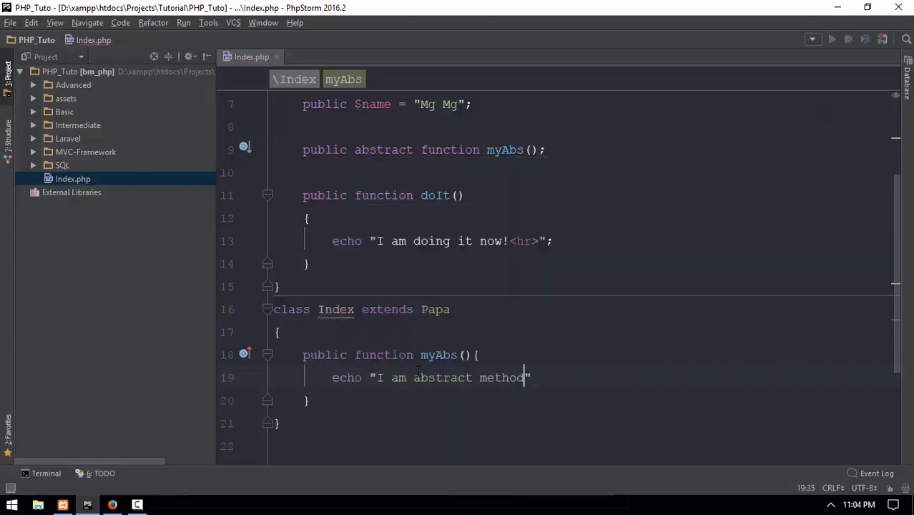
pyautogui.write('originally!')
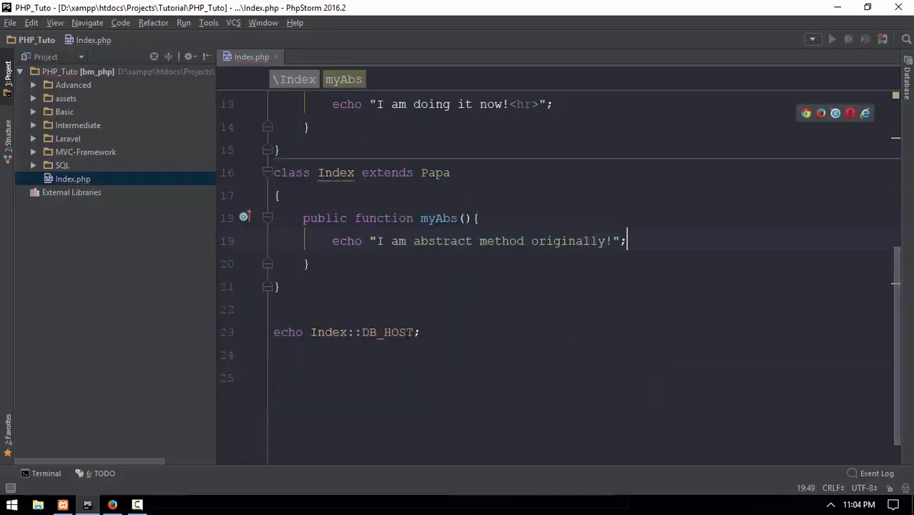
# Create $ind = new Index(); and call $ind->myAbs();
pyautogui.write('$ind = new Index();')
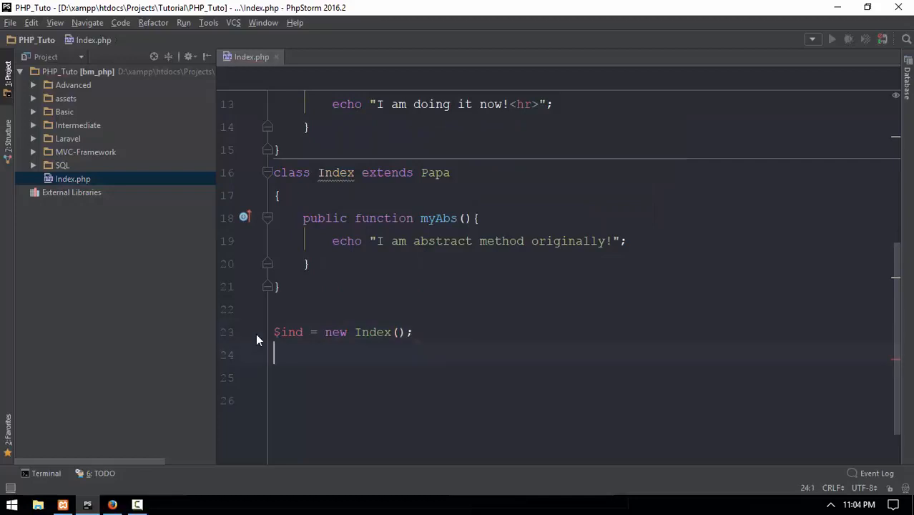
pyautogui.write('$ind-')
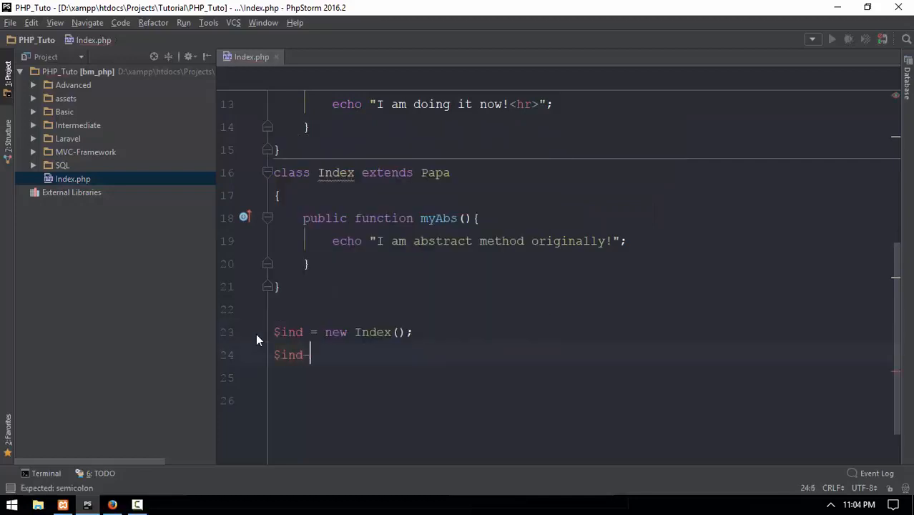
pyautogui.write('->myAbs();')
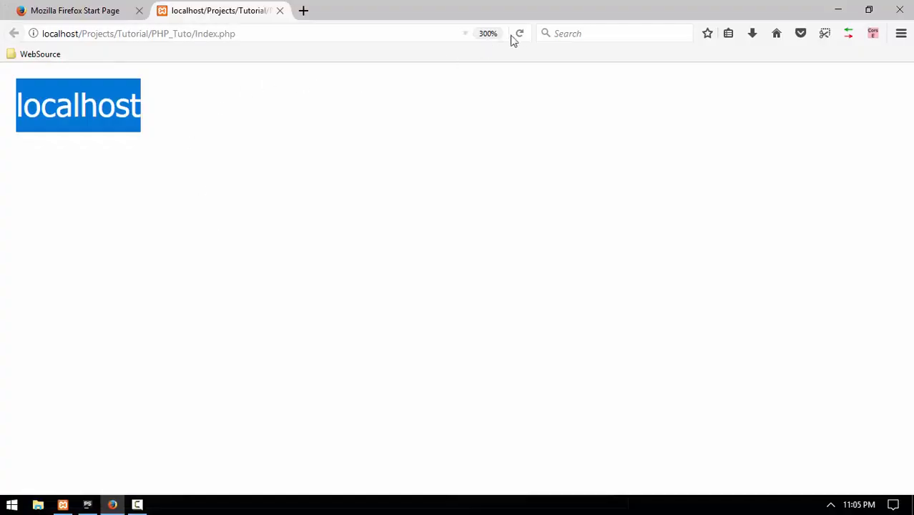
pyautogui.click(520, 33)
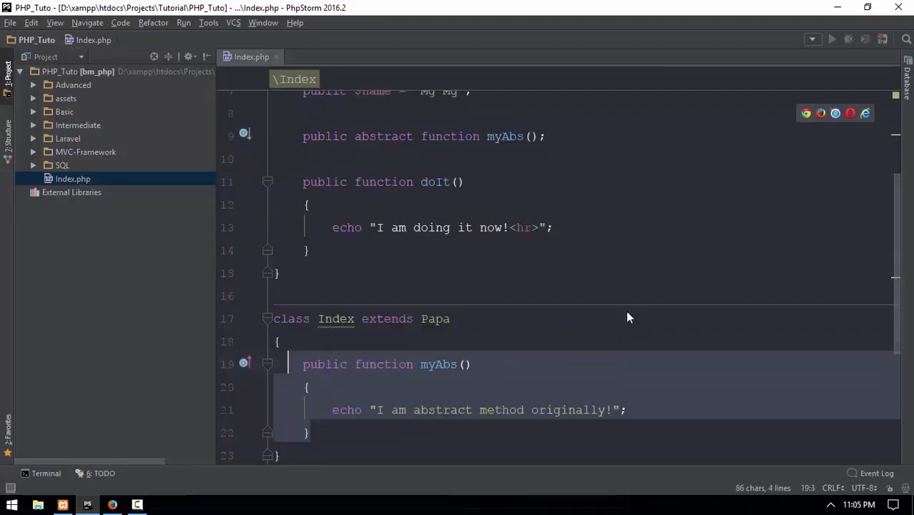
pyautogui.moveTo(626, 311)
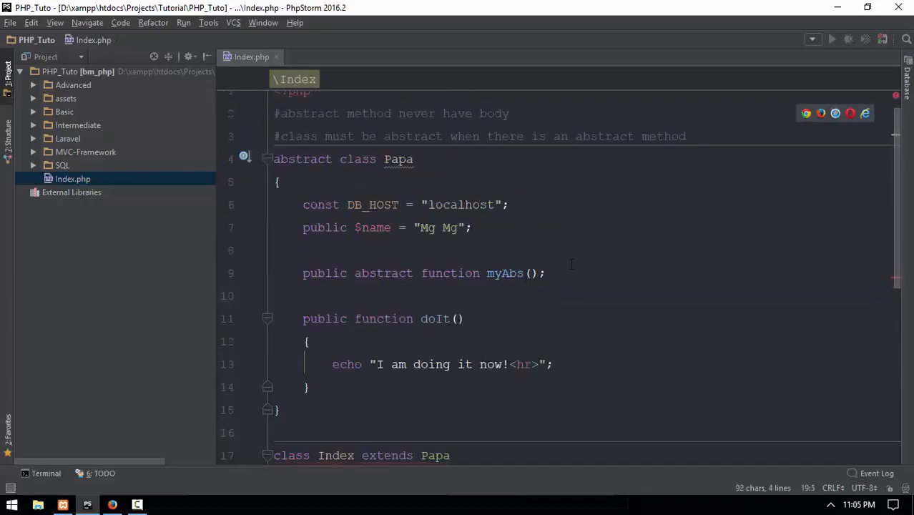
# Edit the myAbs code in Index.php and preview the page in Firefox
pyautogui.scroll(-3)
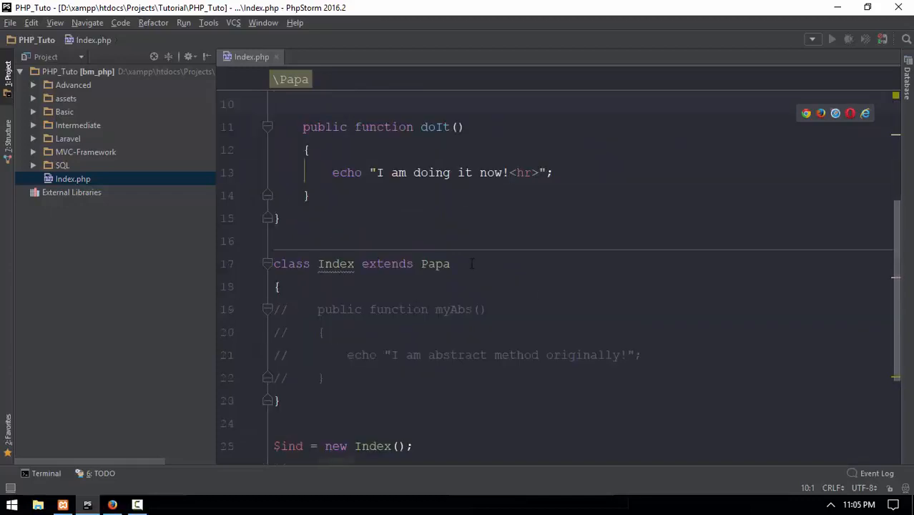
pyautogui.scroll(3)
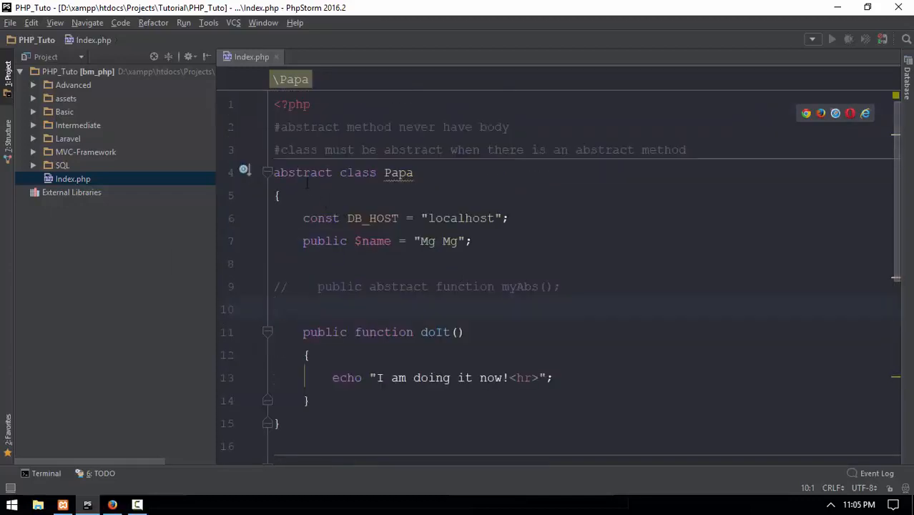
pyautogui.scroll(-3)
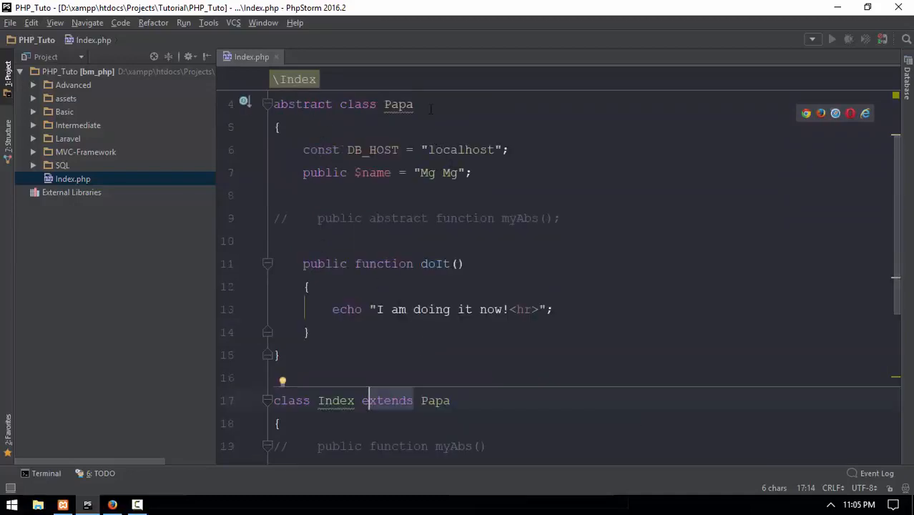
pyautogui.click(335, 401)
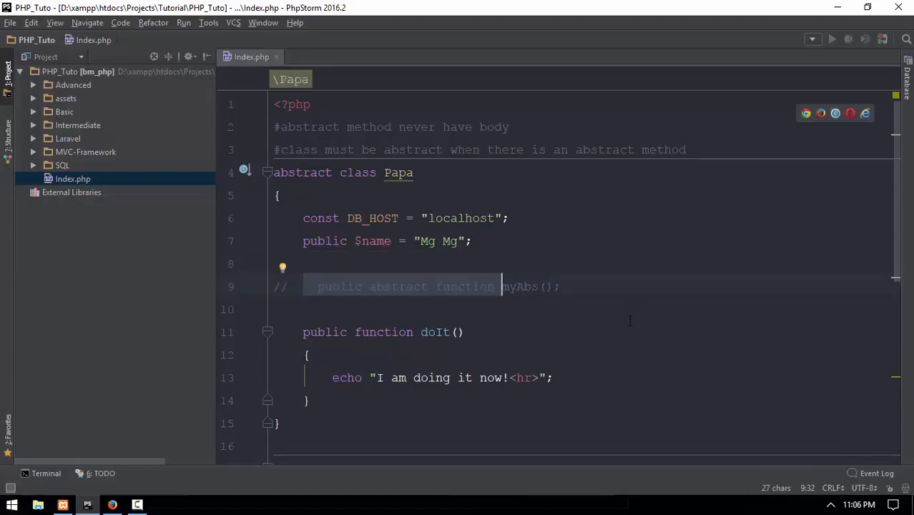
pyautogui.scroll(-3)
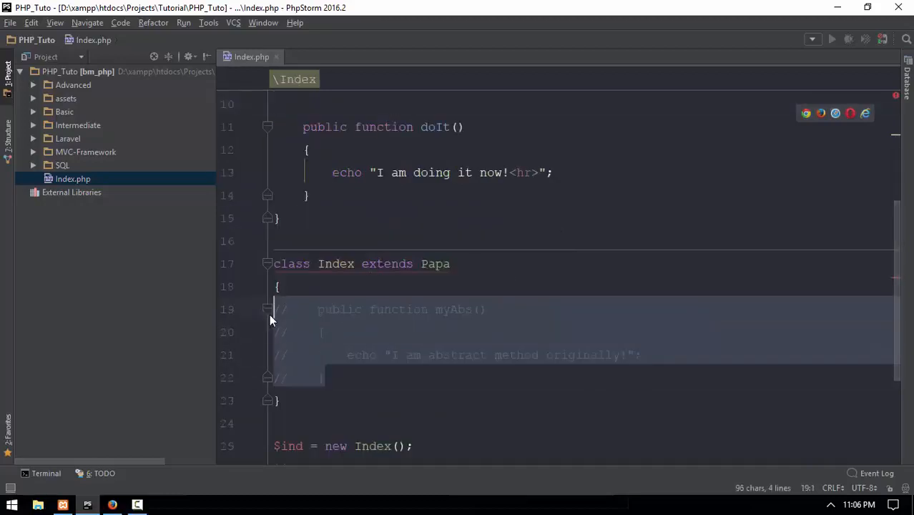
pyautogui.click(112, 504)
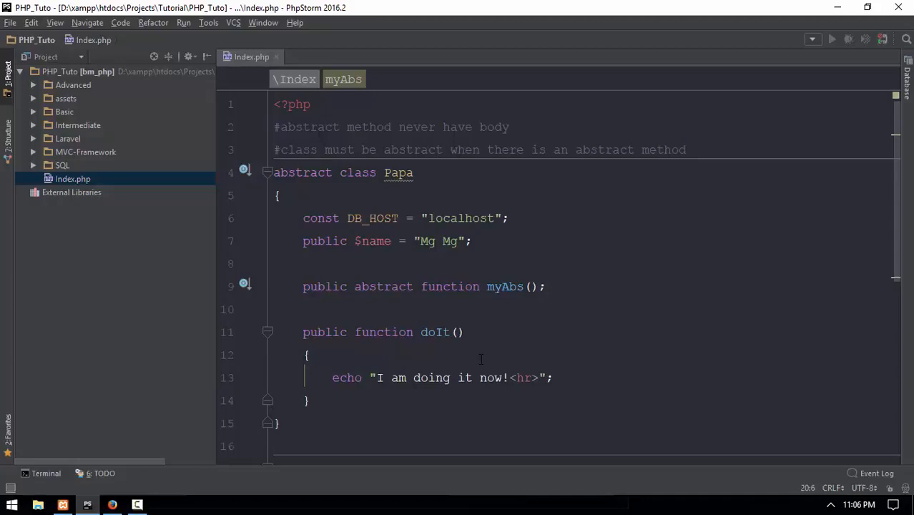
# Add $ind->doIt(); and reload the Firefox page to show the new output
pyautogui.scroll(-3)
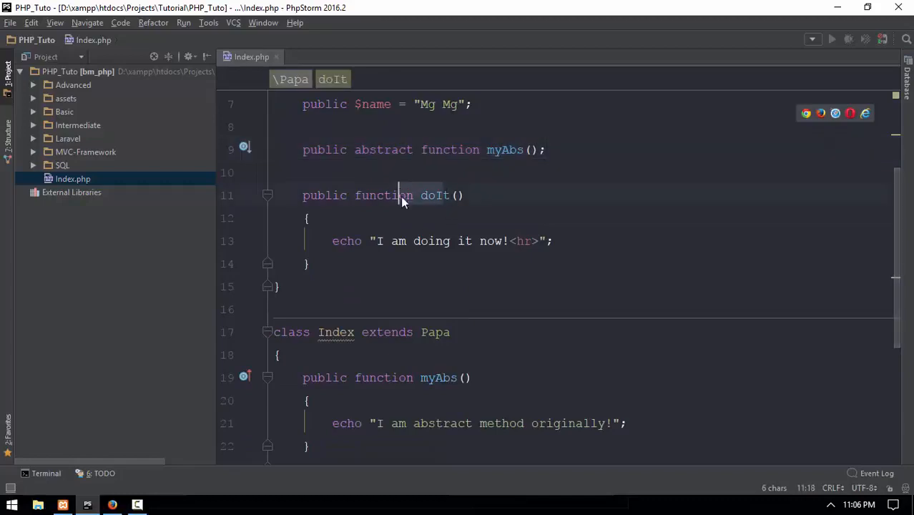
pyautogui.scroll(-3)
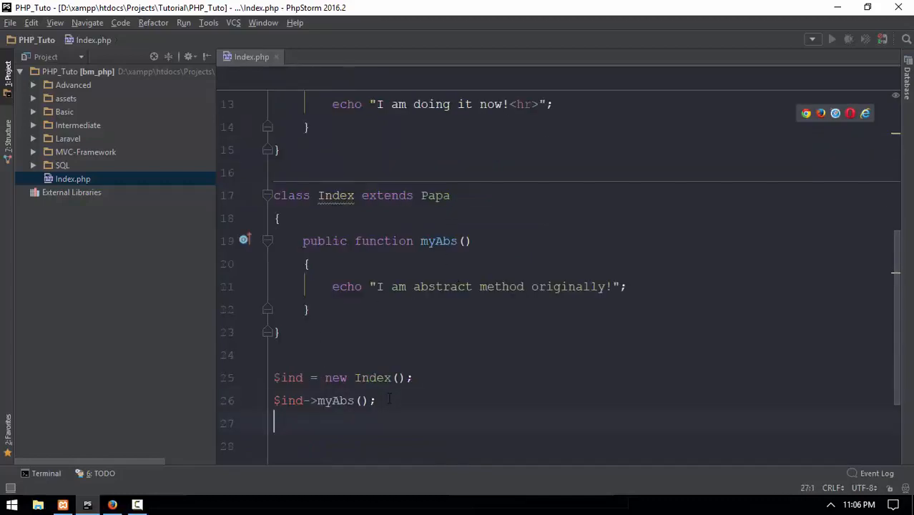
pyautogui.write('$ind->doIt();')
pyautogui.click(587, 287)
pyautogui.write('<hr')
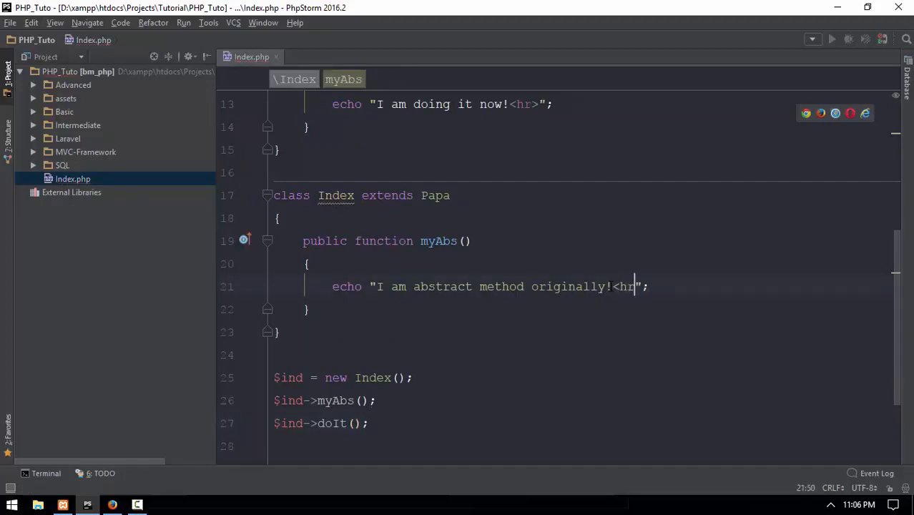
pyautogui.click(111, 505)
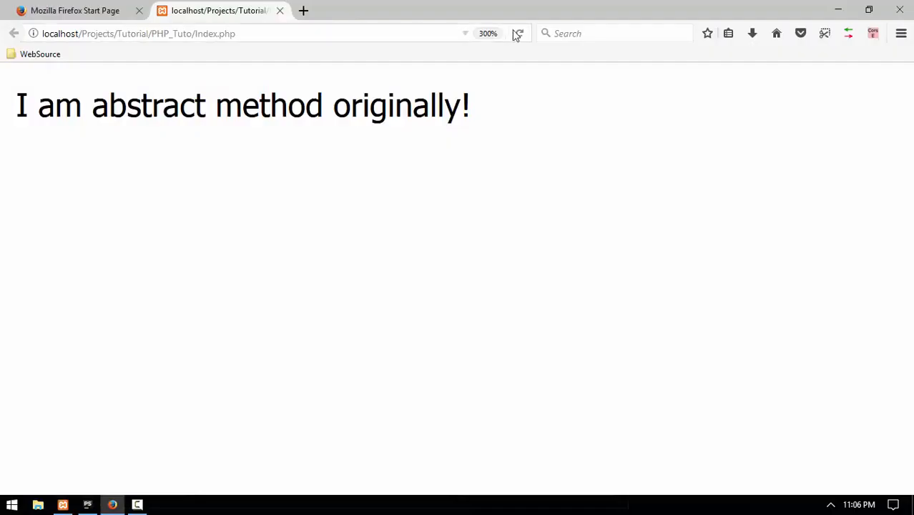
pyautogui.click(519, 33)
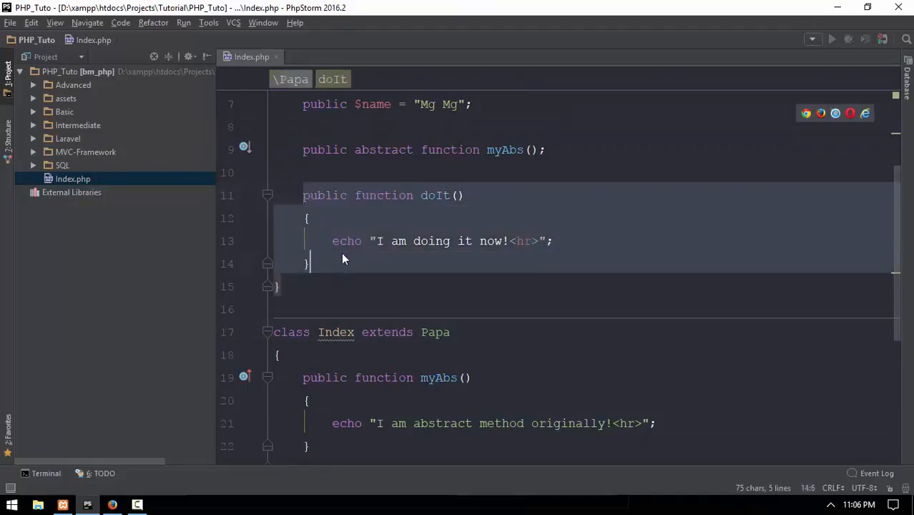
# Write Index's own public function doIt() echoing "She is doing it...", overriding Papa's doIt()
pyautogui.click(309, 218)
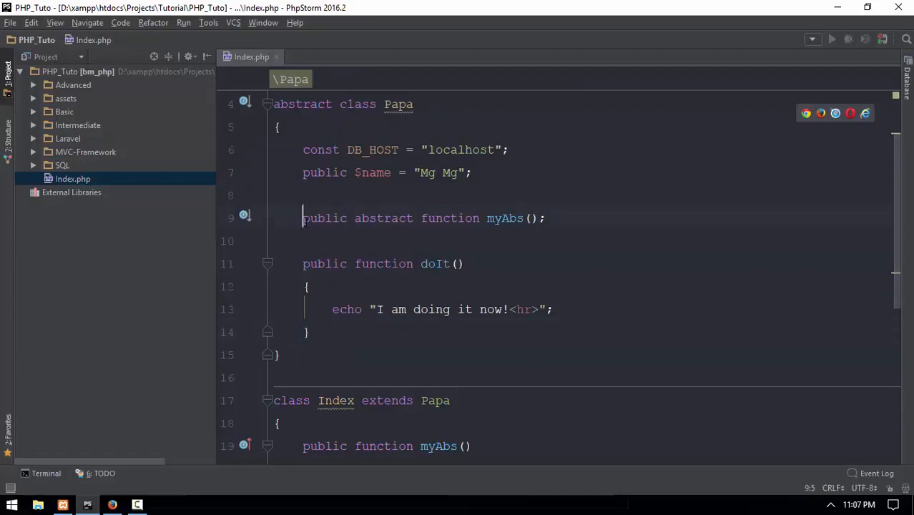
pyautogui.click(508, 218)
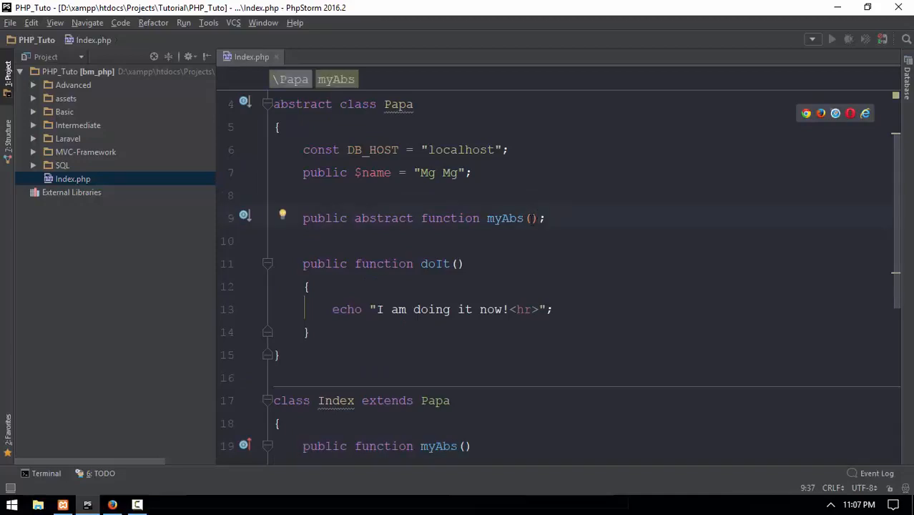
pyautogui.moveTo(302, 263); pyautogui.dragTo(309, 332)
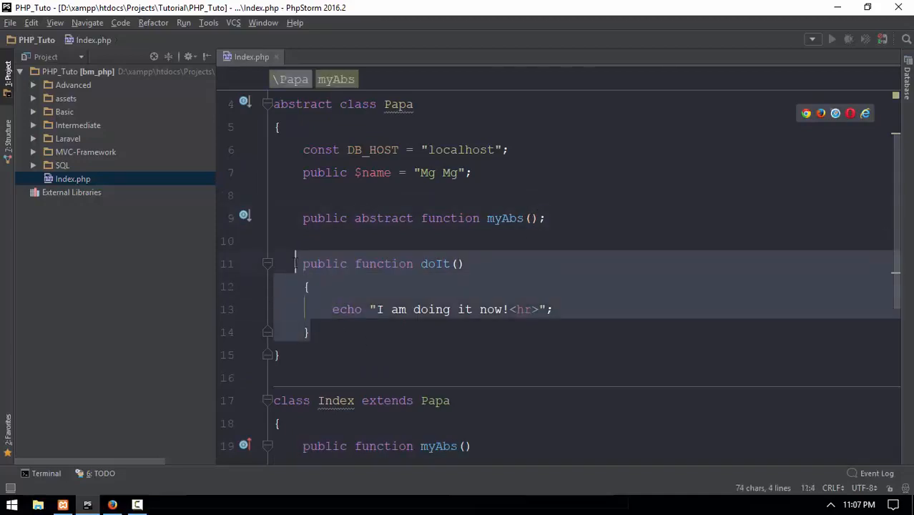
pyautogui.scroll(-3)
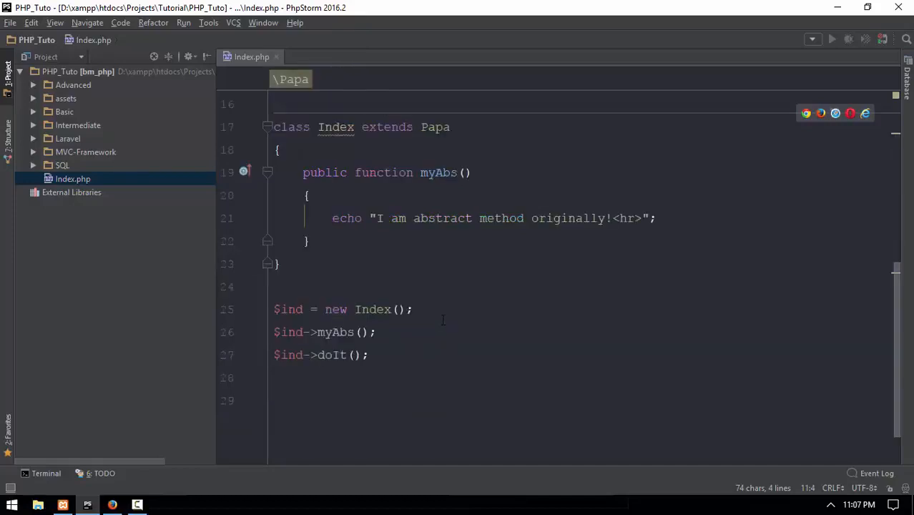
pyautogui.write('public function')
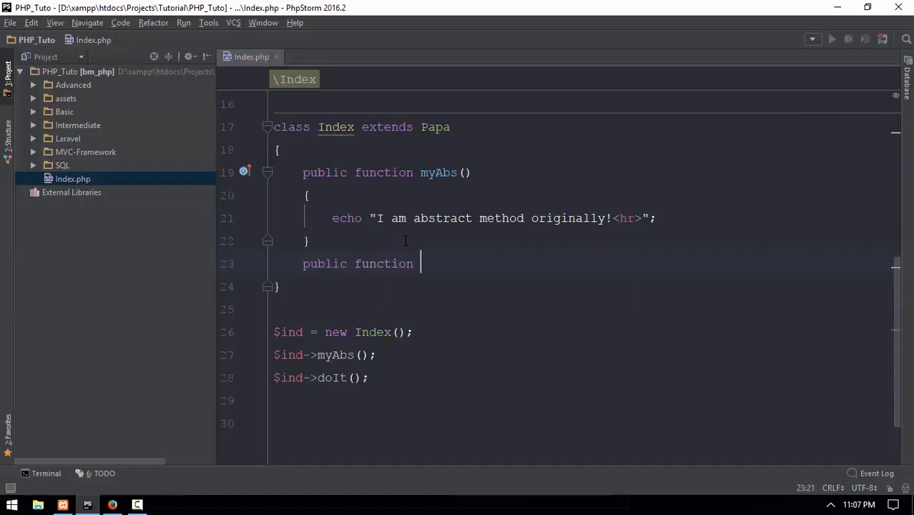
pyautogui.write('doIt(){')
pyautogui.write('echo "She is doing it')
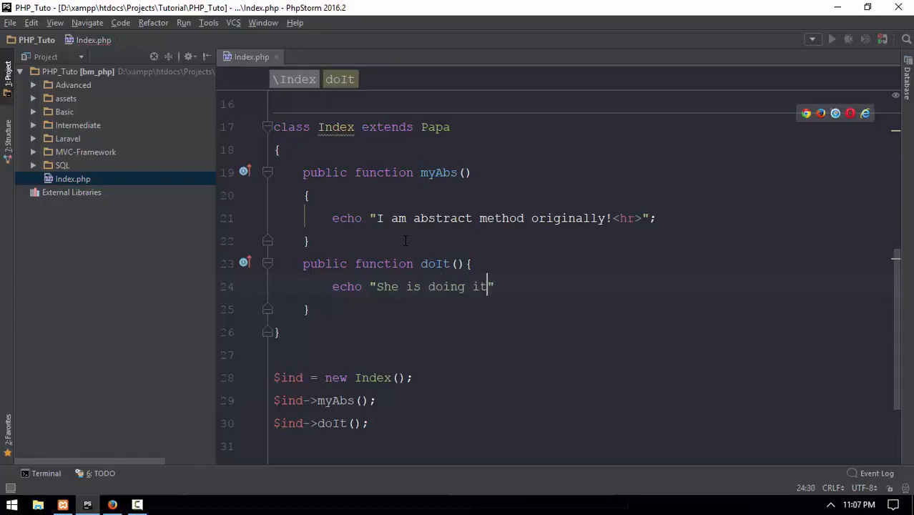
pyautogui.write('<h')
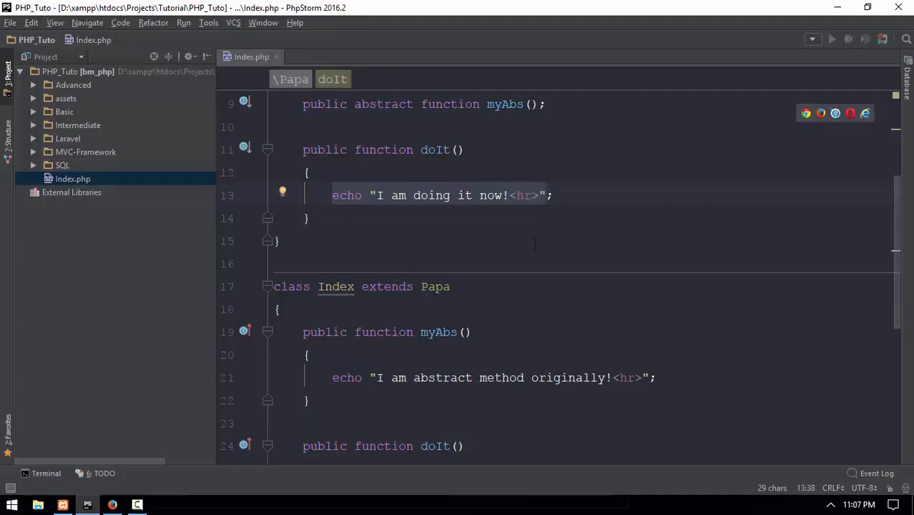
# Begin a new # comment line 4 above abstract class Papa
pyautogui.scroll(-3)
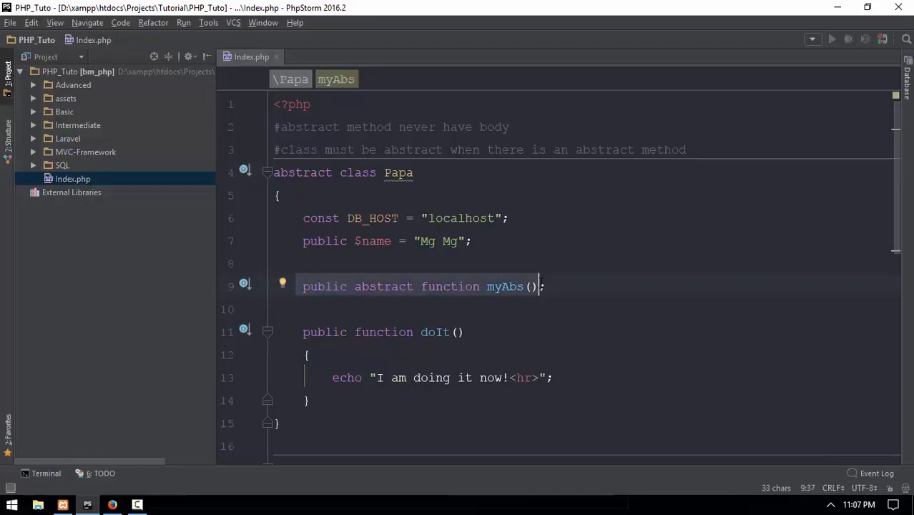
pyautogui.click(547, 286)
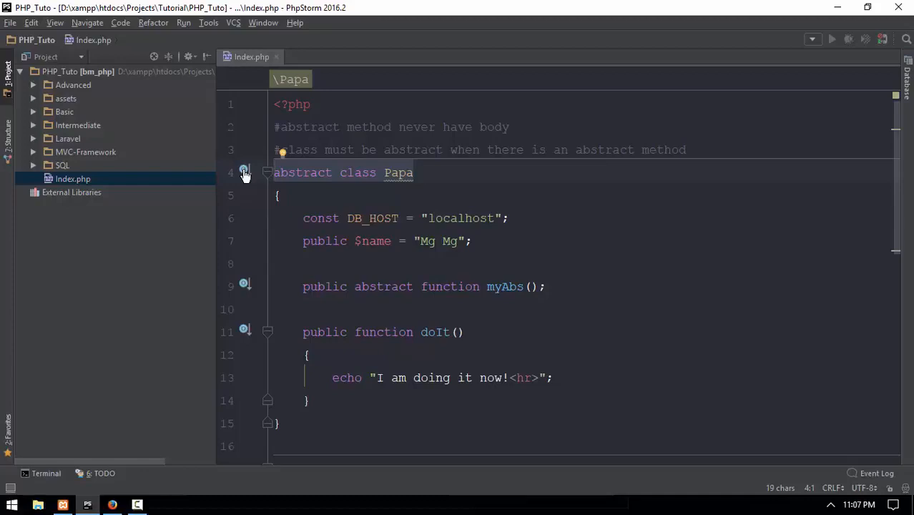
pyautogui.scroll(-3)
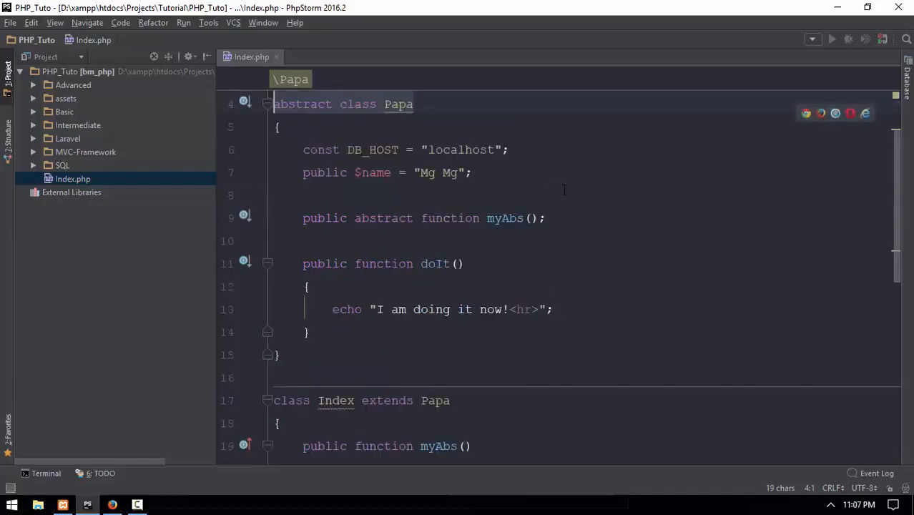
pyautogui.scroll(-3)
pyautogui.write('#')
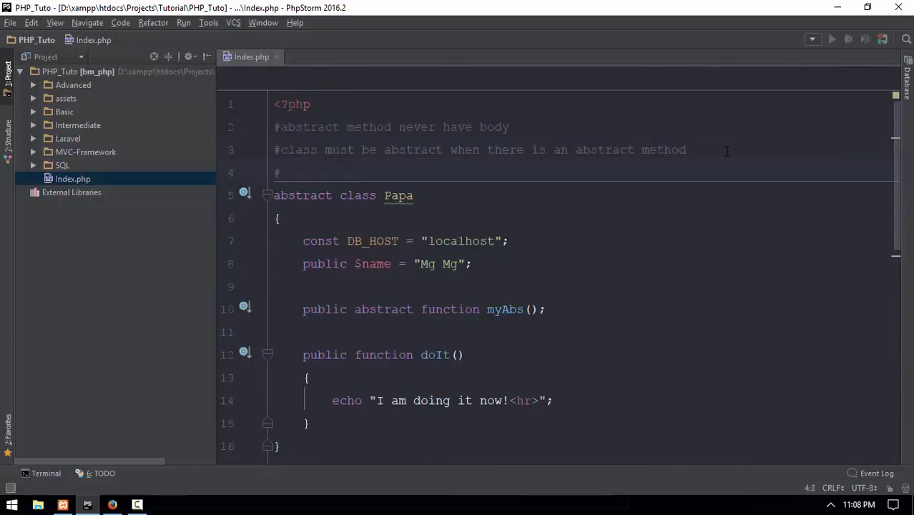
# Write the comment "must override all the abstract method when it has at lest one abstract method"
pyautogui.write('must override all the')
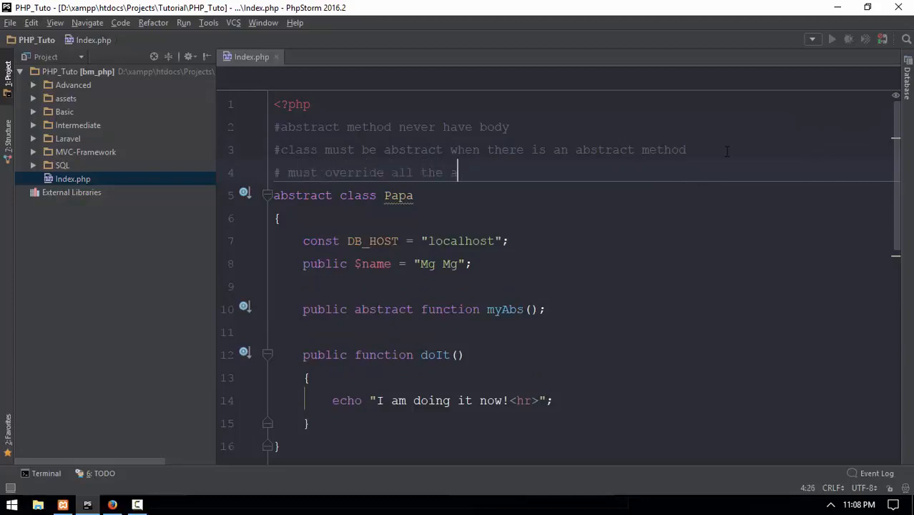
pyautogui.write('abstract method when it has')
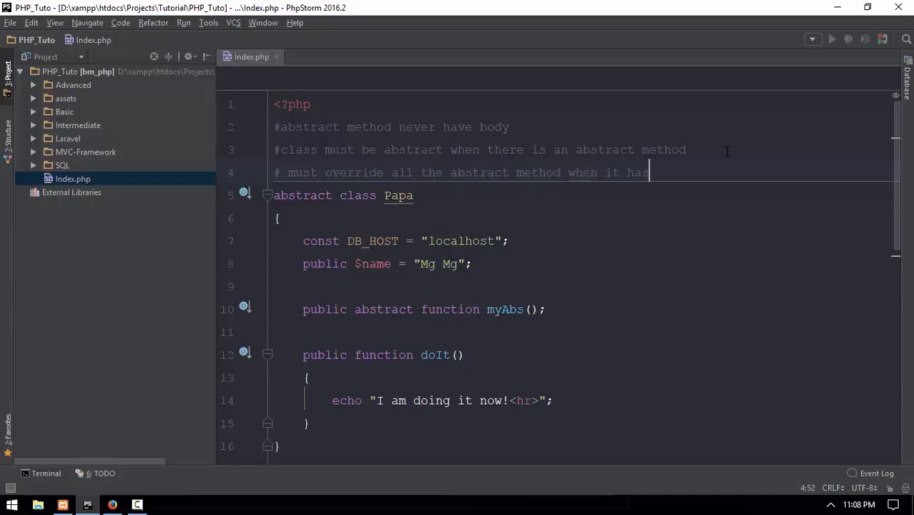
pyautogui.write('at lest')
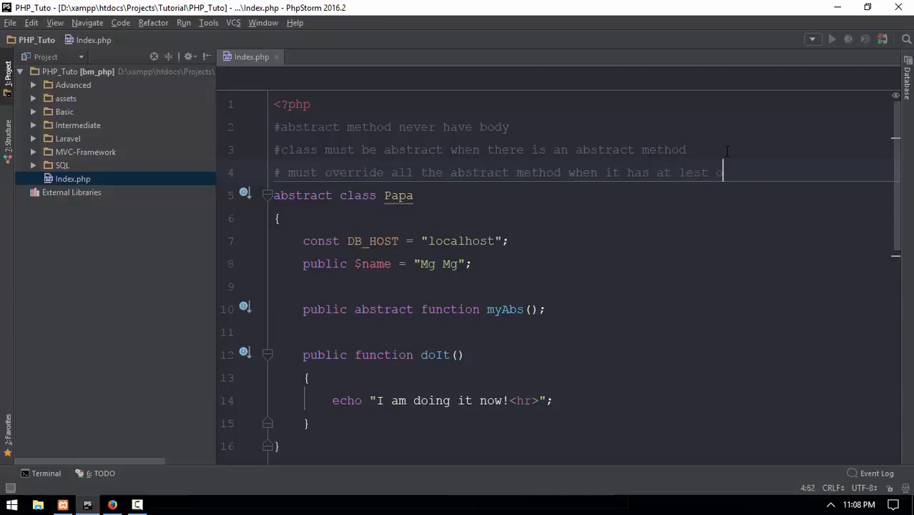
pyautogui.write('one abstract')
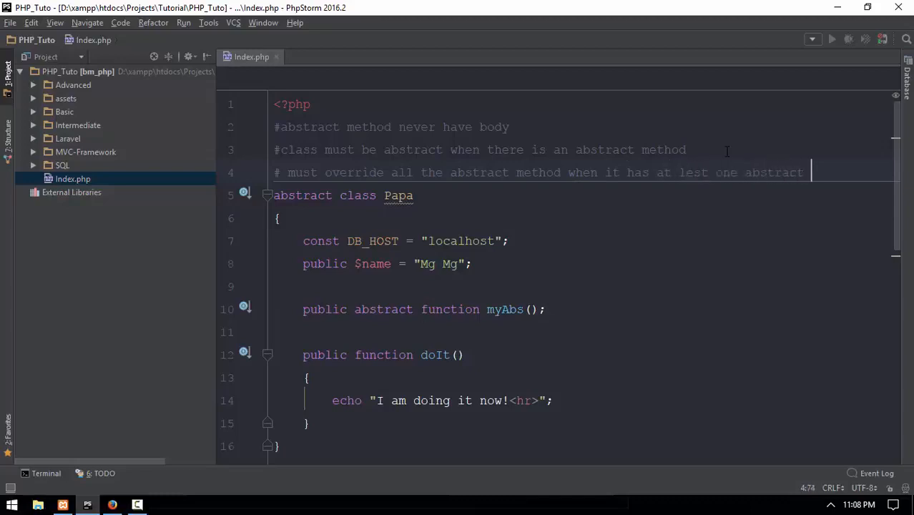
pyautogui.write('o')
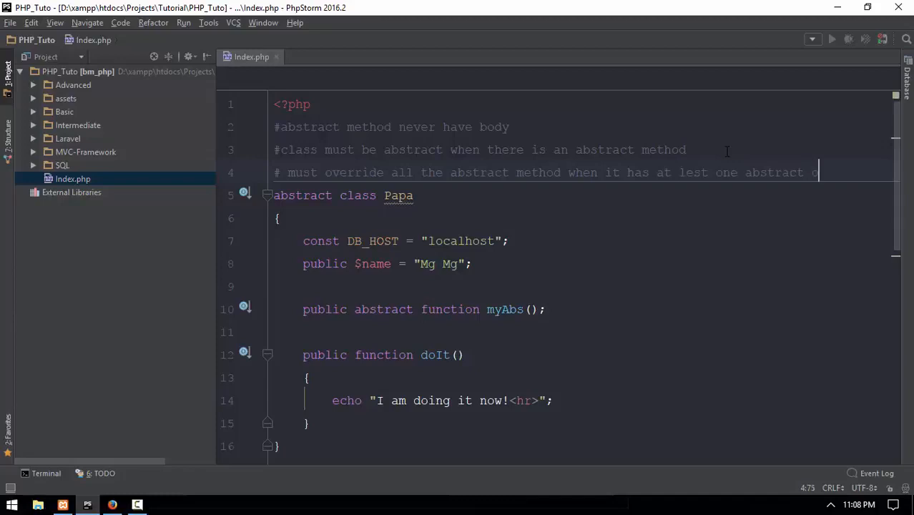
pyautogui.write('ethod')
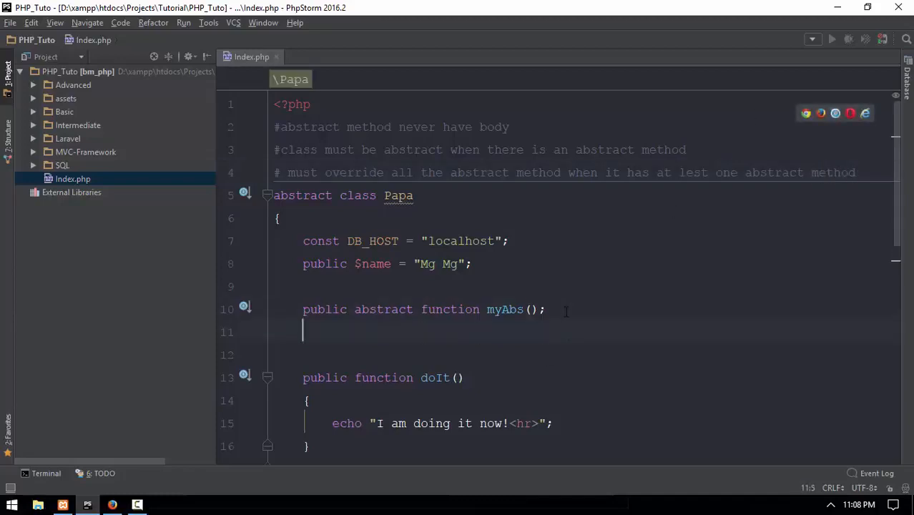
# Declare public abstract function sayMyName(); in Papa below myAbs()
pyautogui.write('public func')
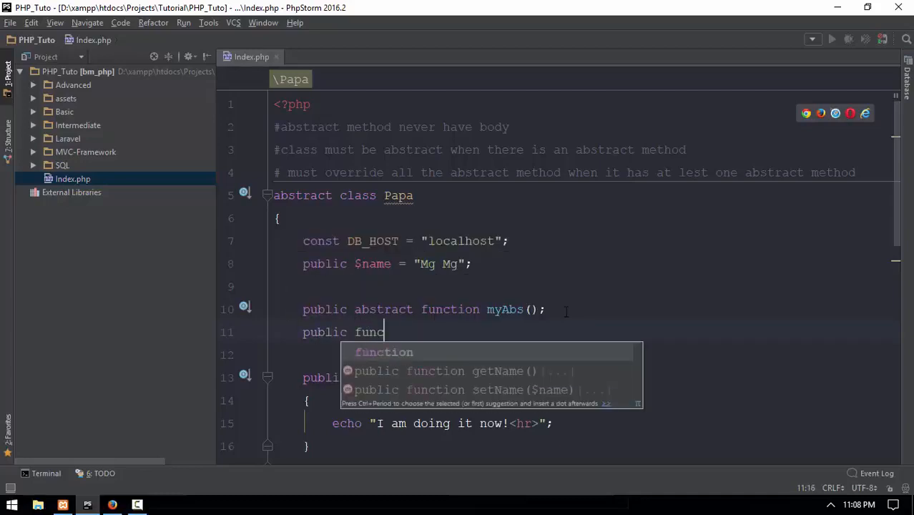
pyautogui.write('tion myN')
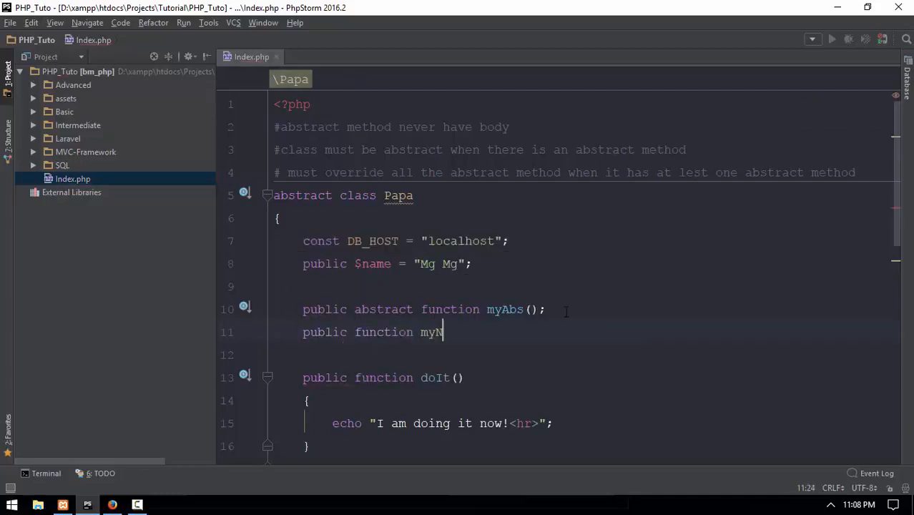
pyautogui.write('ayMyNam')
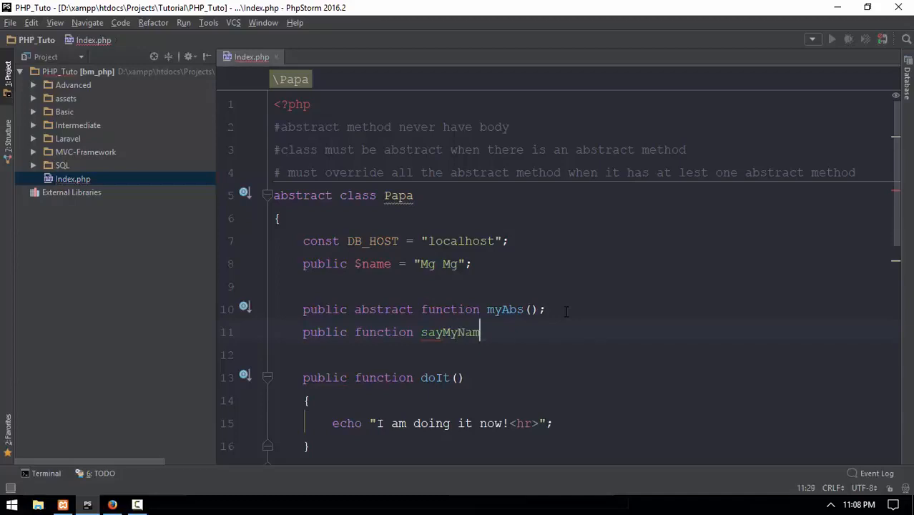
pyautogui.write('e();')
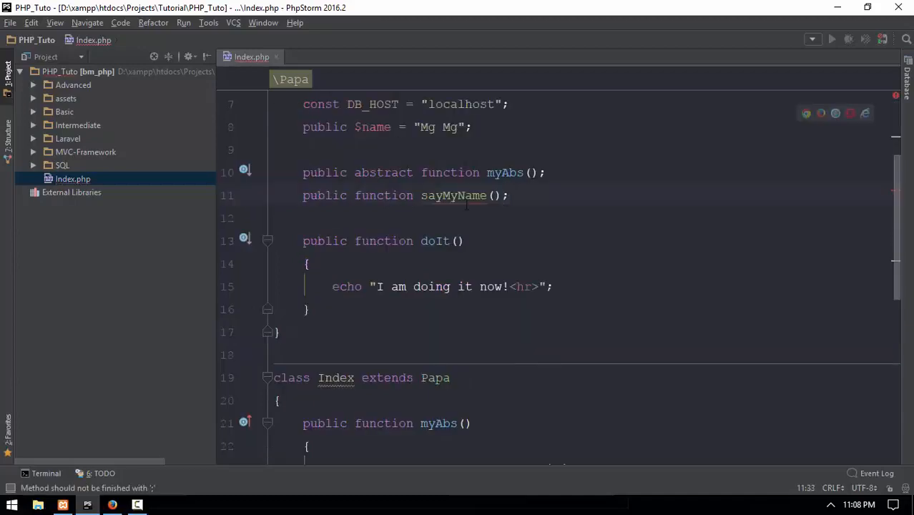
pyautogui.write('abt')
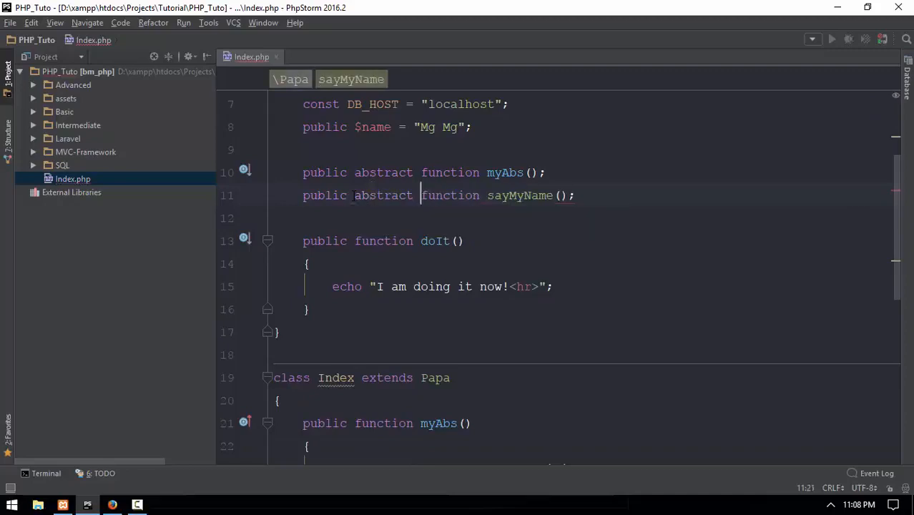
pyautogui.scroll(-3)
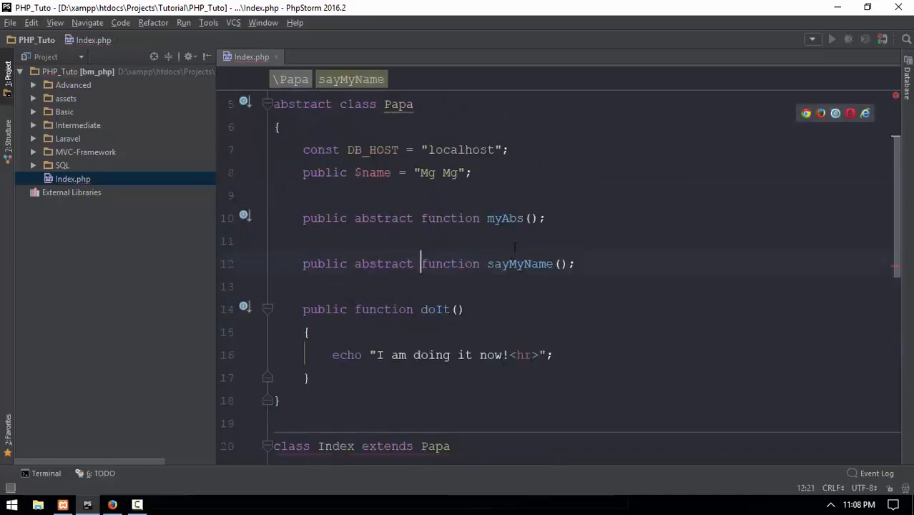
pyautogui.scroll(-3)
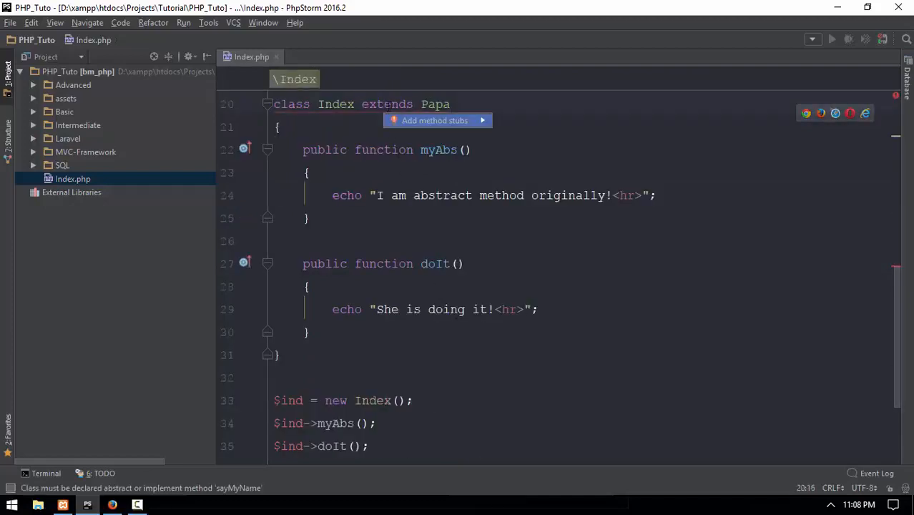
# Generate the sayMyName() stub in Index, echoing "You know my name was who am i."
pyautogui.click(435, 120)
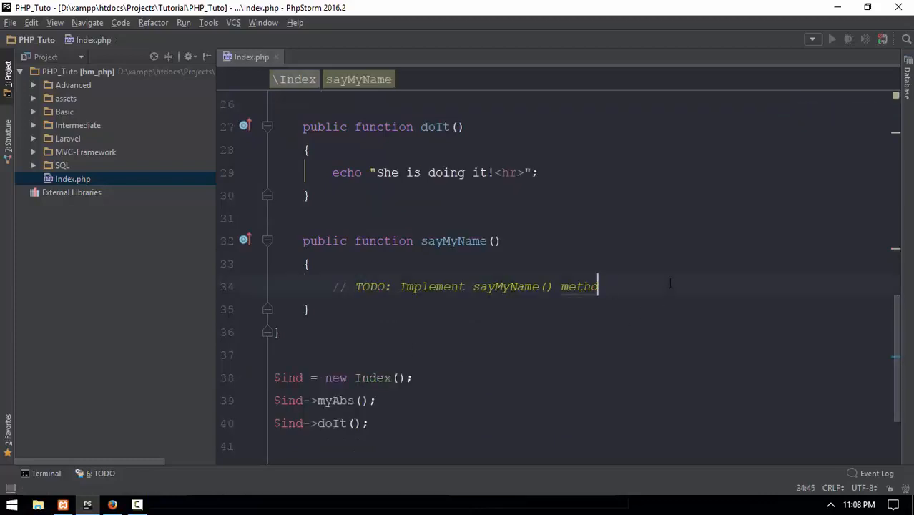
pyautogui.press('Ctrl+Shift+K')
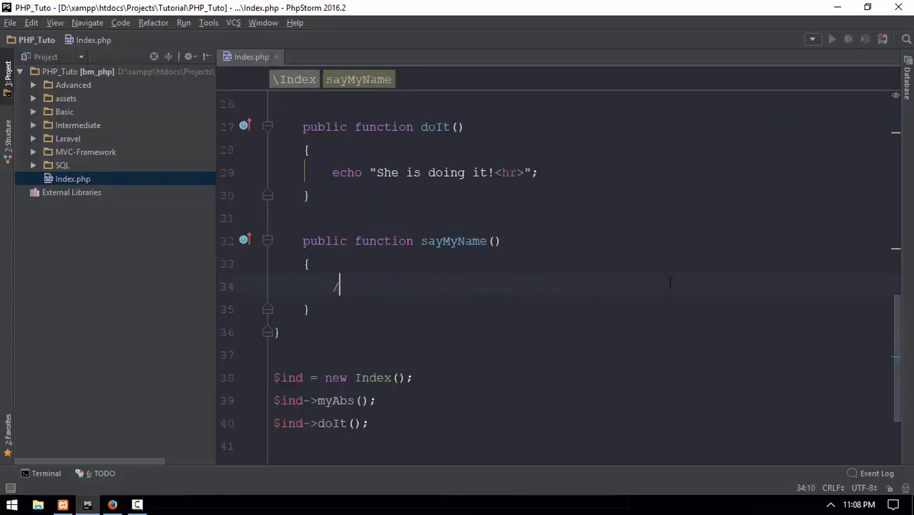
pyautogui.write('echo "Yo"')
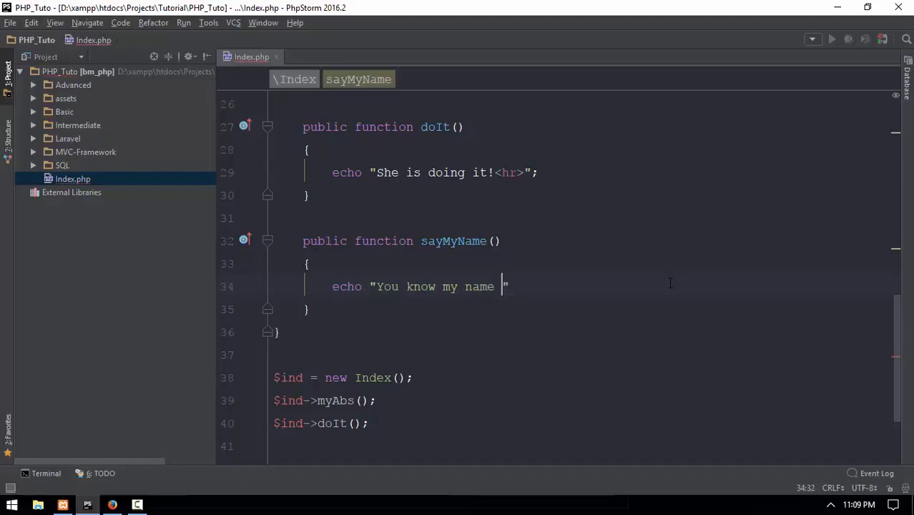
pyautogui.write('was who am')
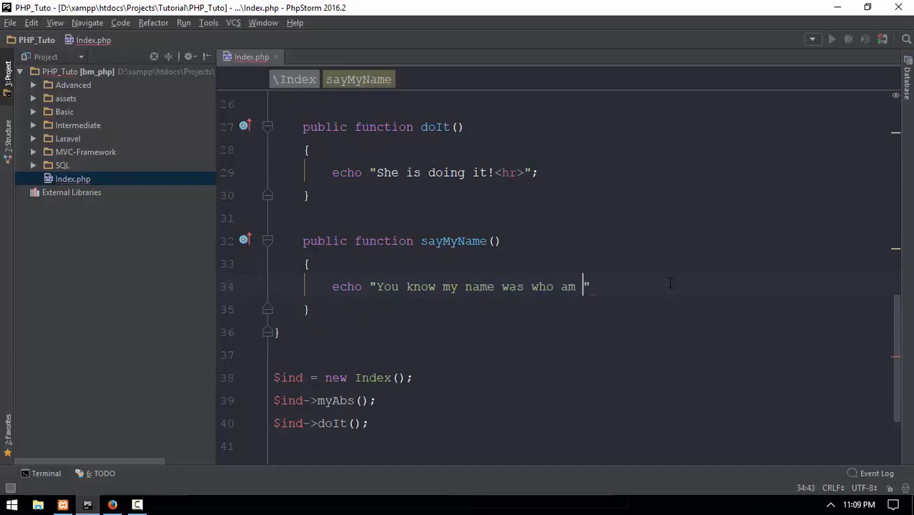
pyautogui.write('i.')
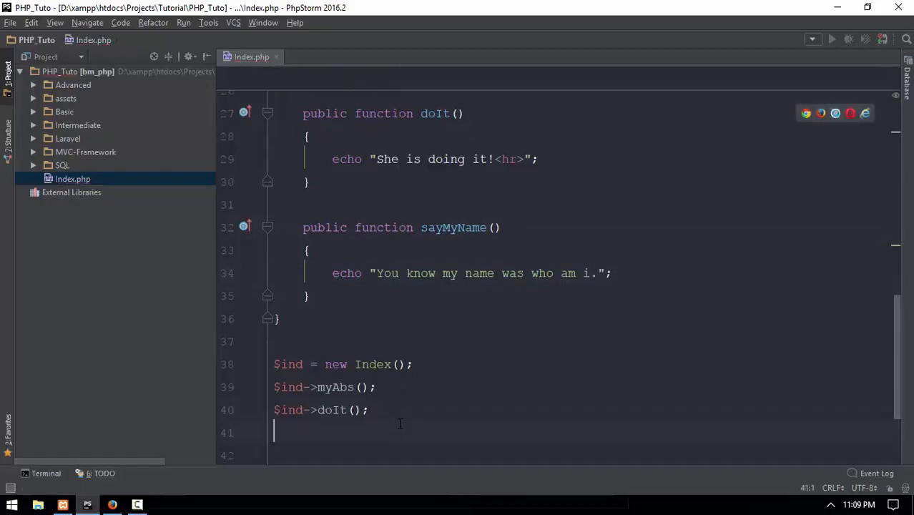
# Call $ind->sayMyName(); and open the output in Firefox
pyautogui.write('$ind->')
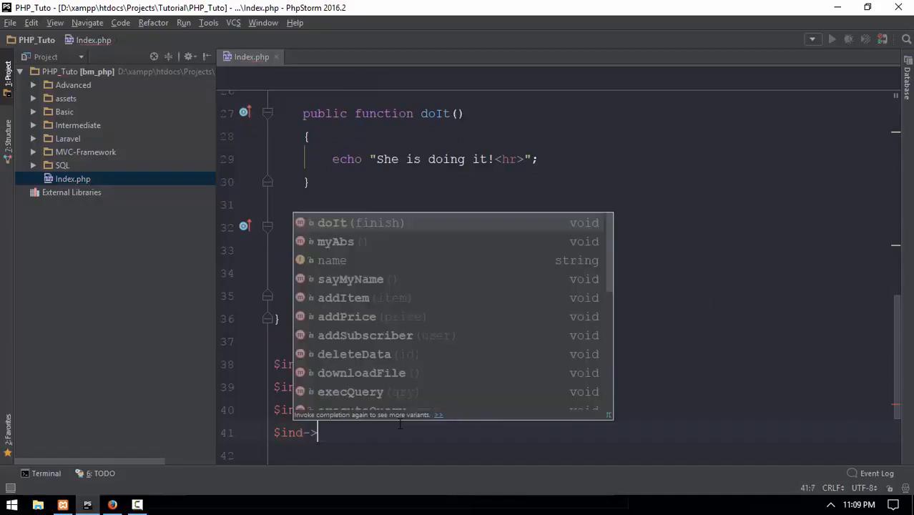
pyautogui.click(351, 278)
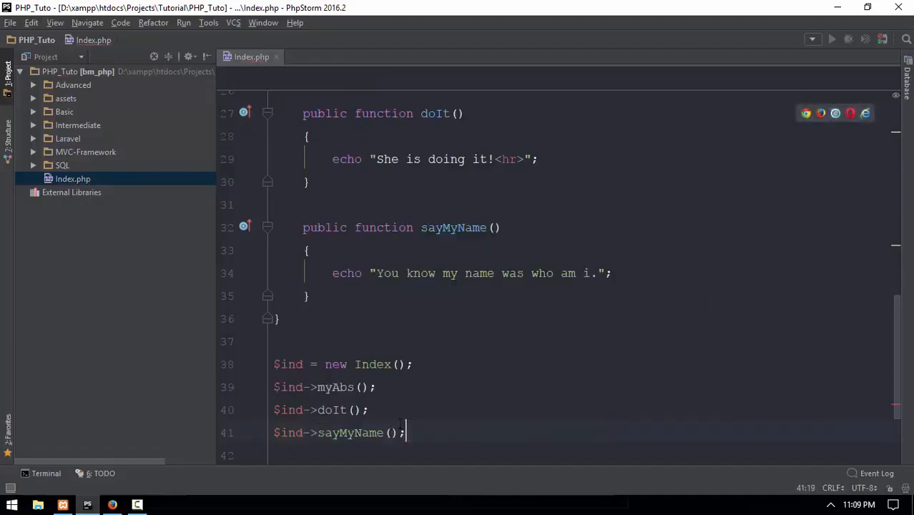
pyautogui.click(112, 505)
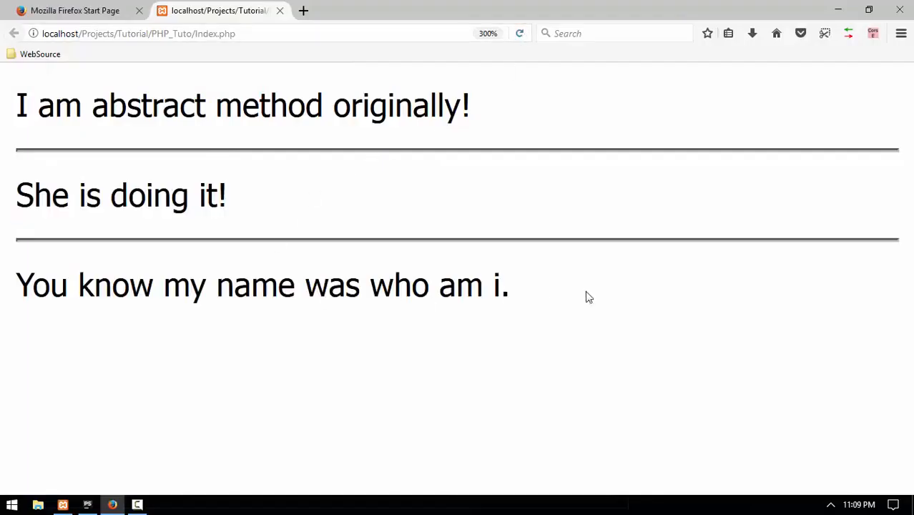
# Leave the Firefox output page and return to Index.php in PhpStorm
pyautogui.click(87, 505)
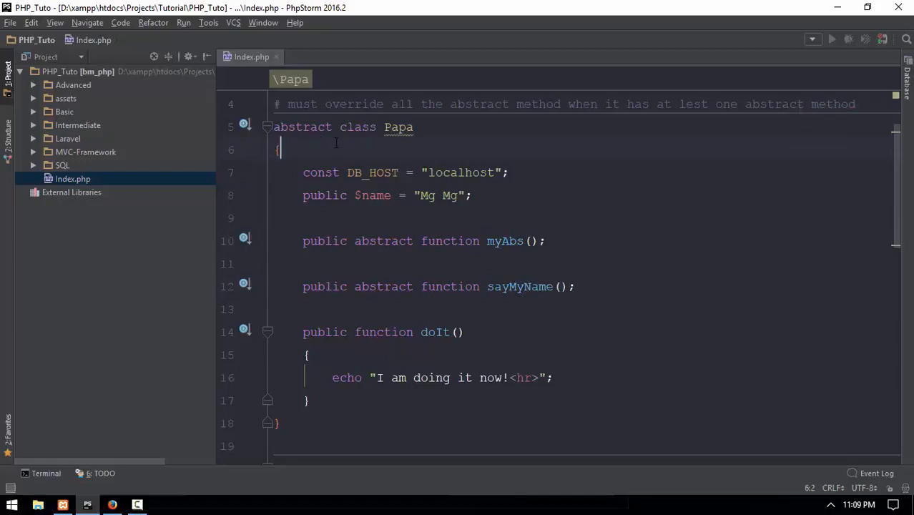
pyautogui.scroll(-3)
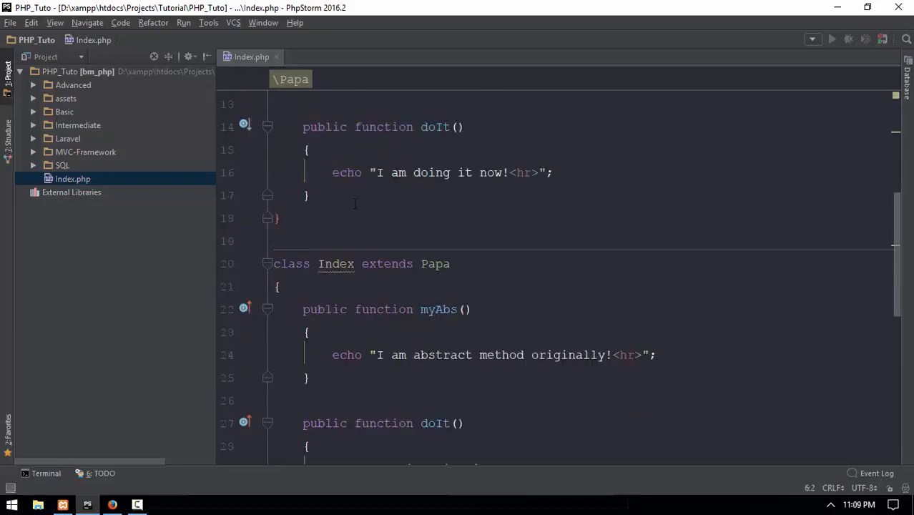
pyautogui.scroll(-3)
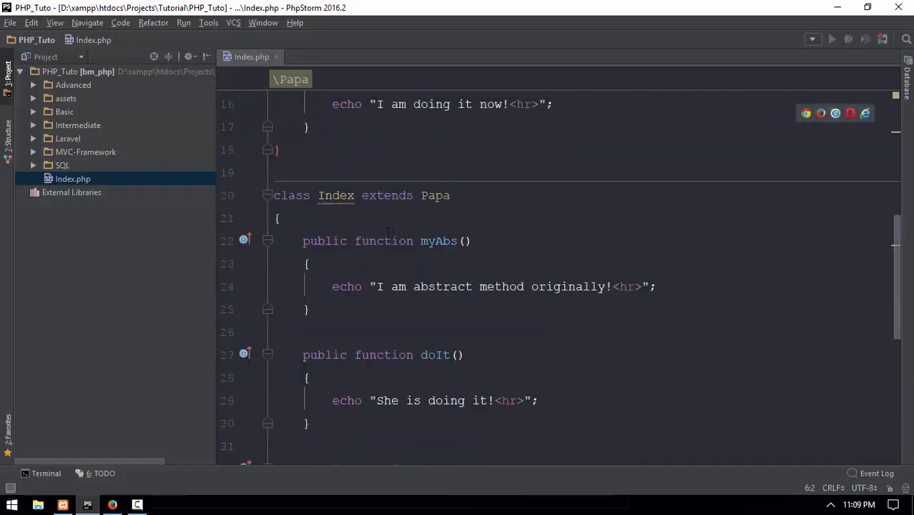
pyautogui.click(281, 218)
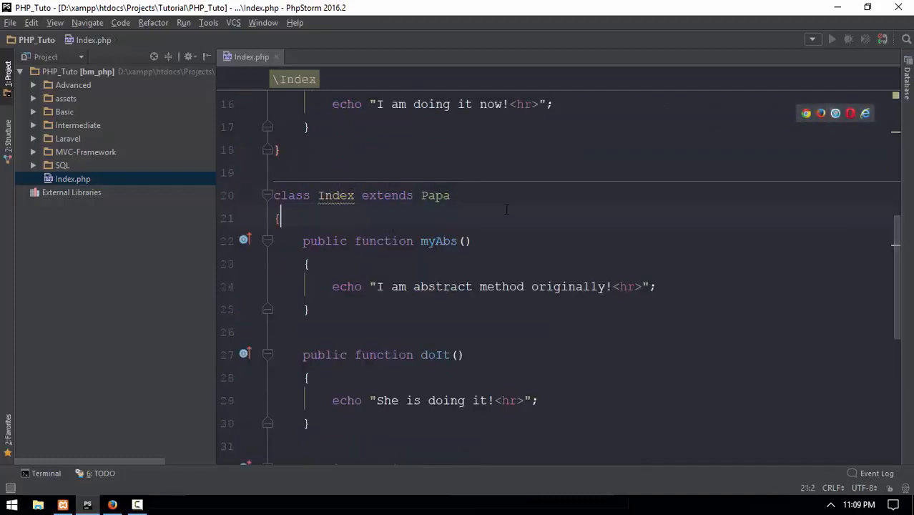
pyautogui.scroll(-3)
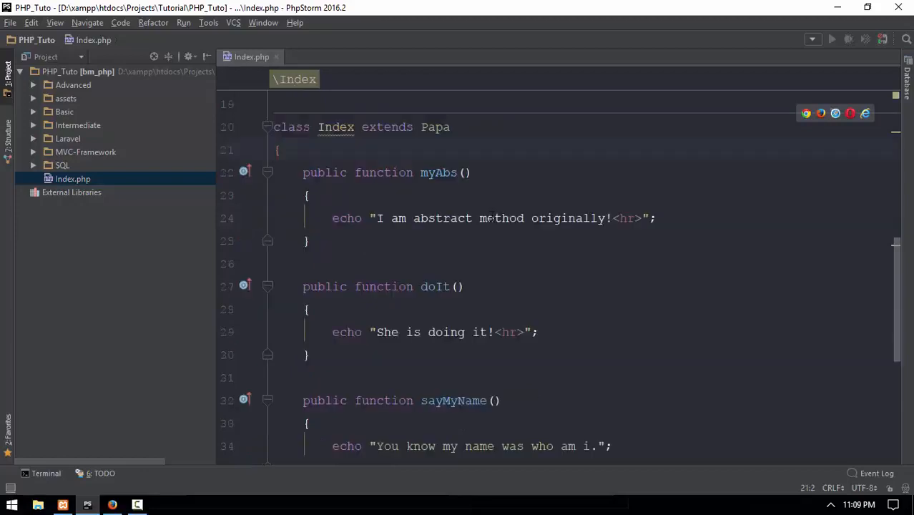
pyautogui.scroll(-3)
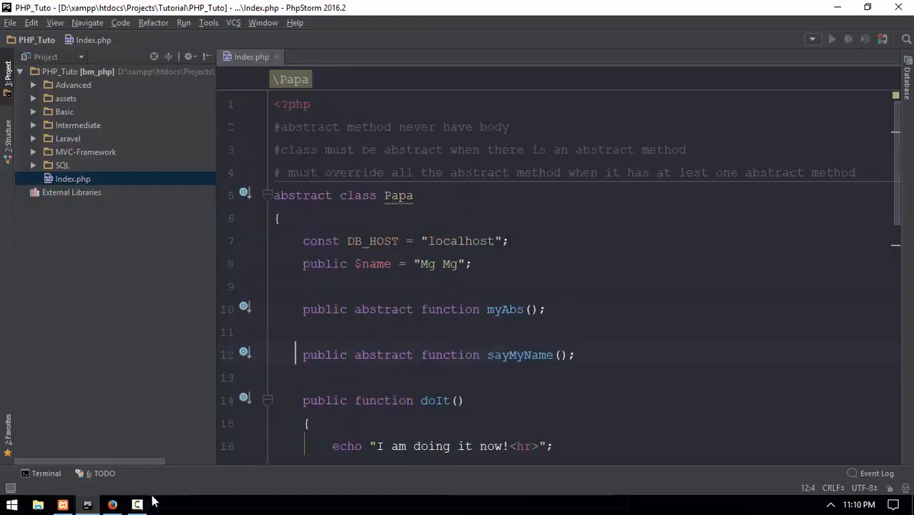
pyautogui.moveTo(145, 492)
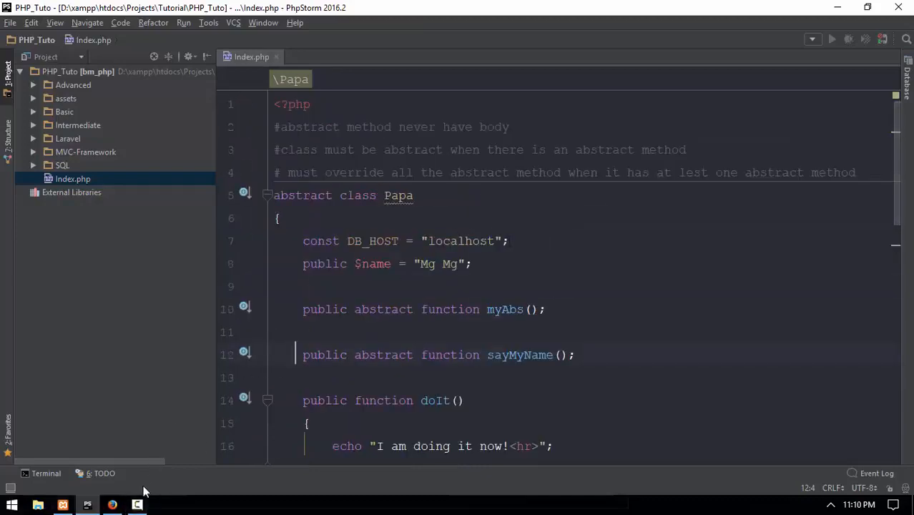